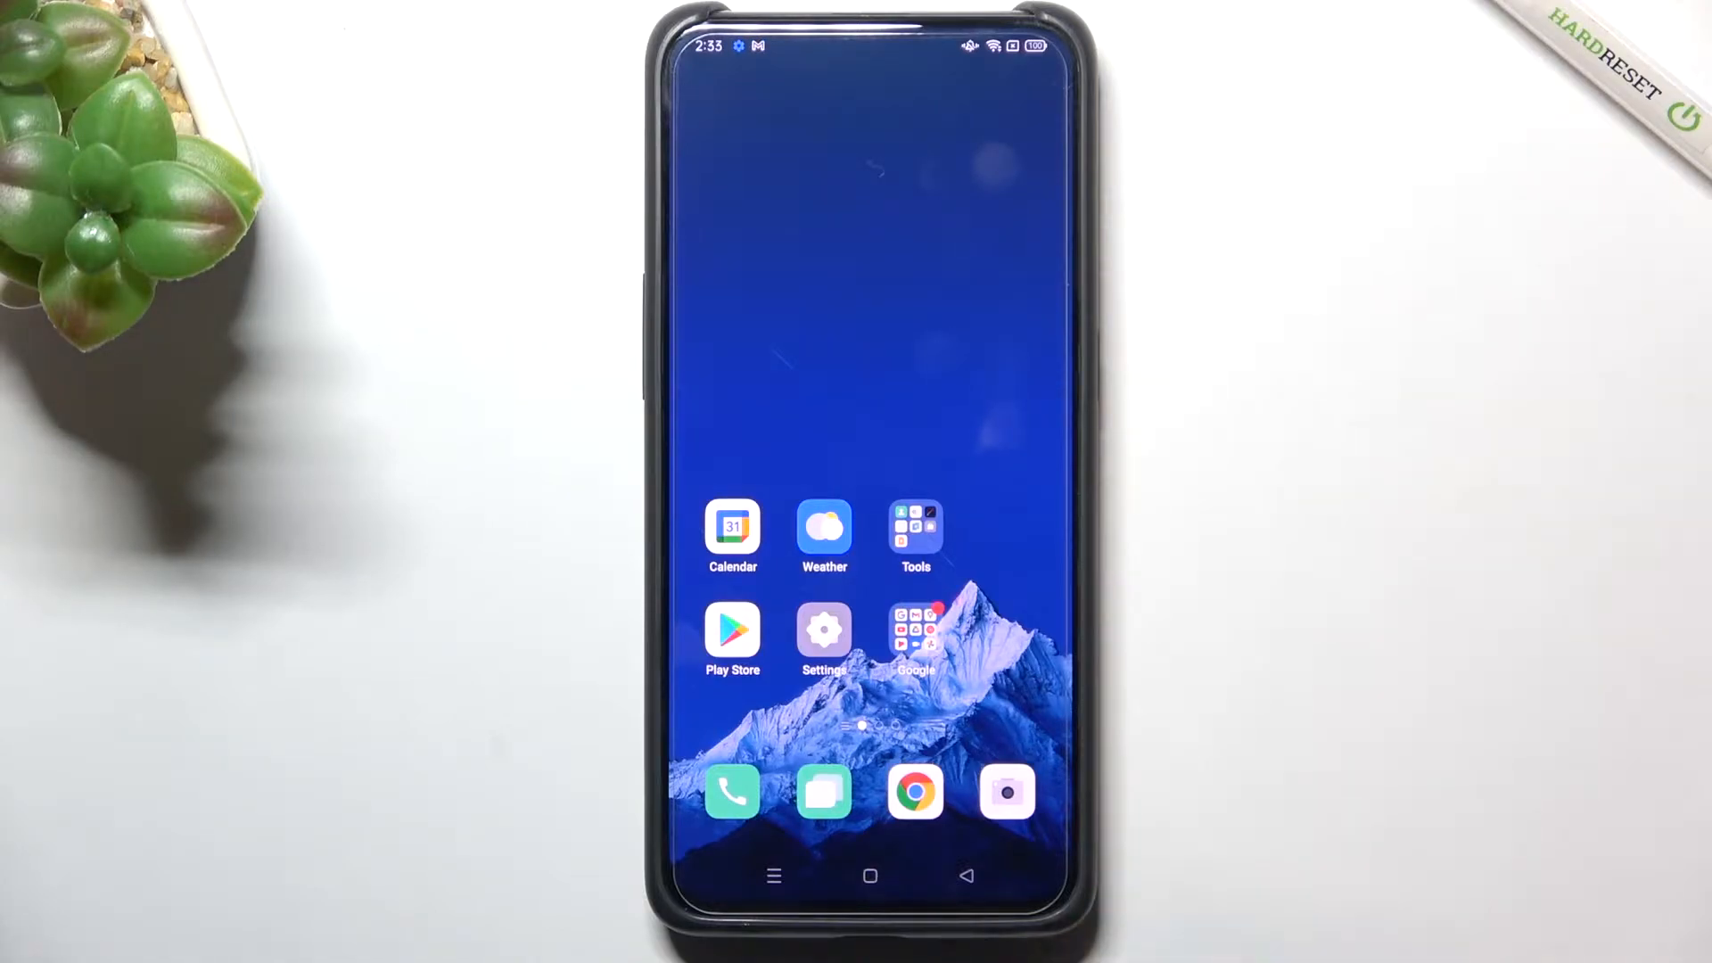
- Launch Settings from the home screen and go to the About phone page
{"action": "left_click", "coordinate": [824, 631]}
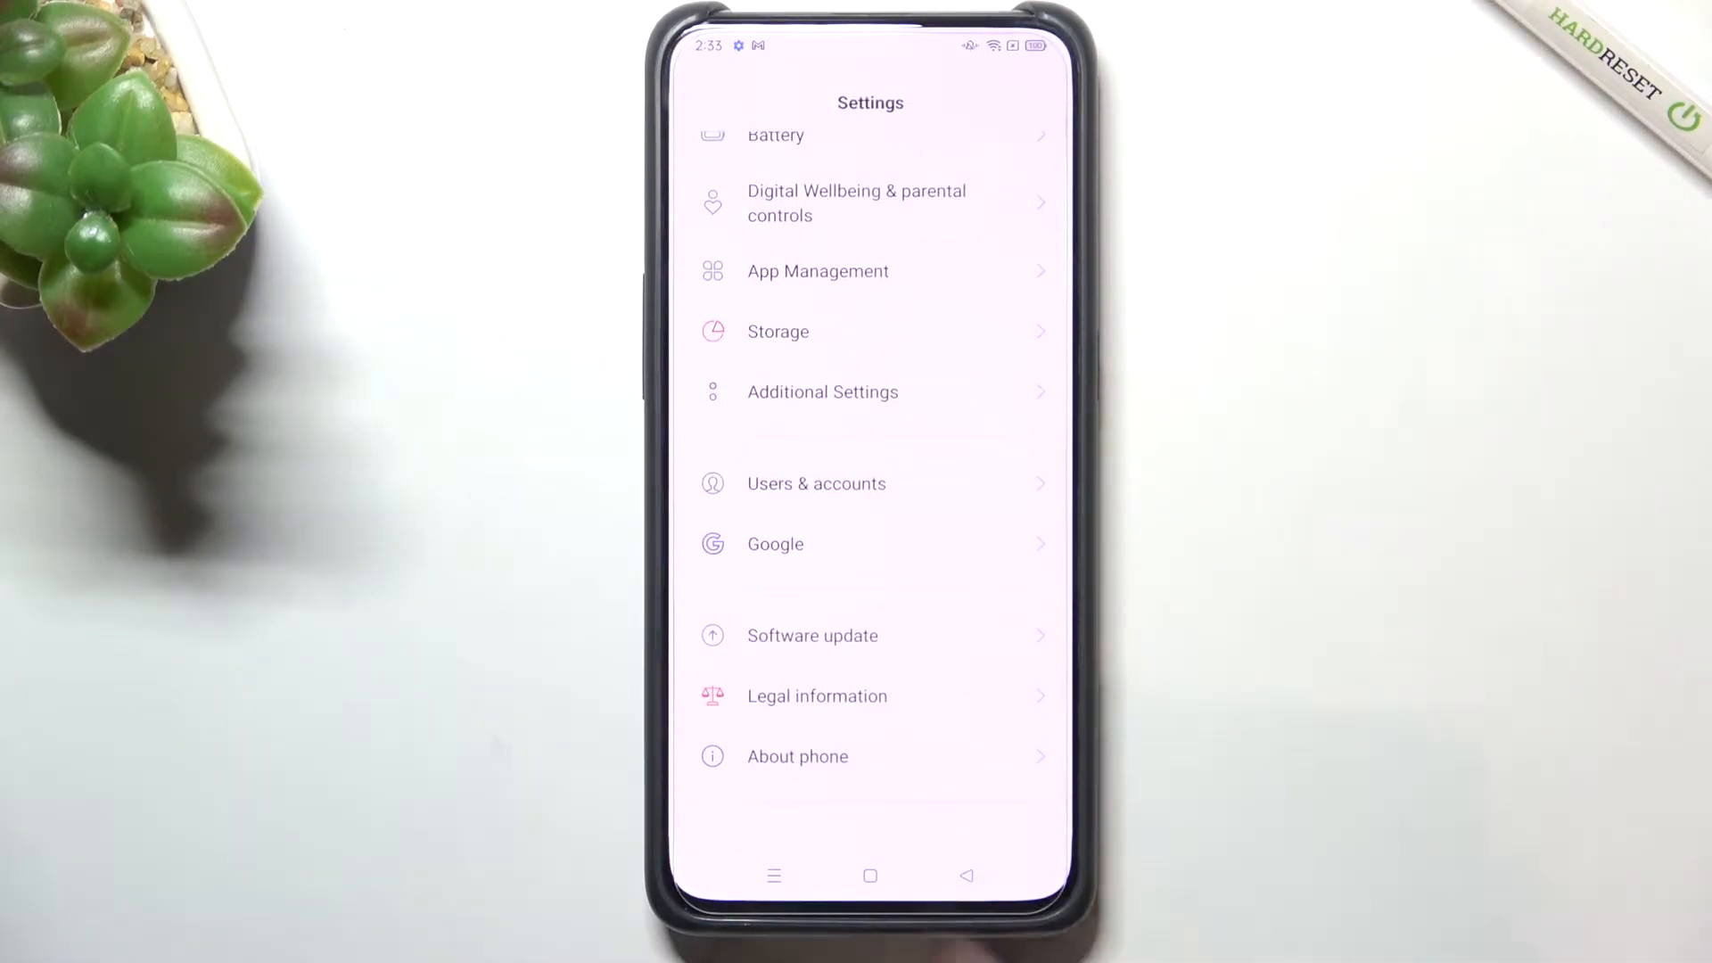
{"action": "left_click", "coordinate": [798, 755]}
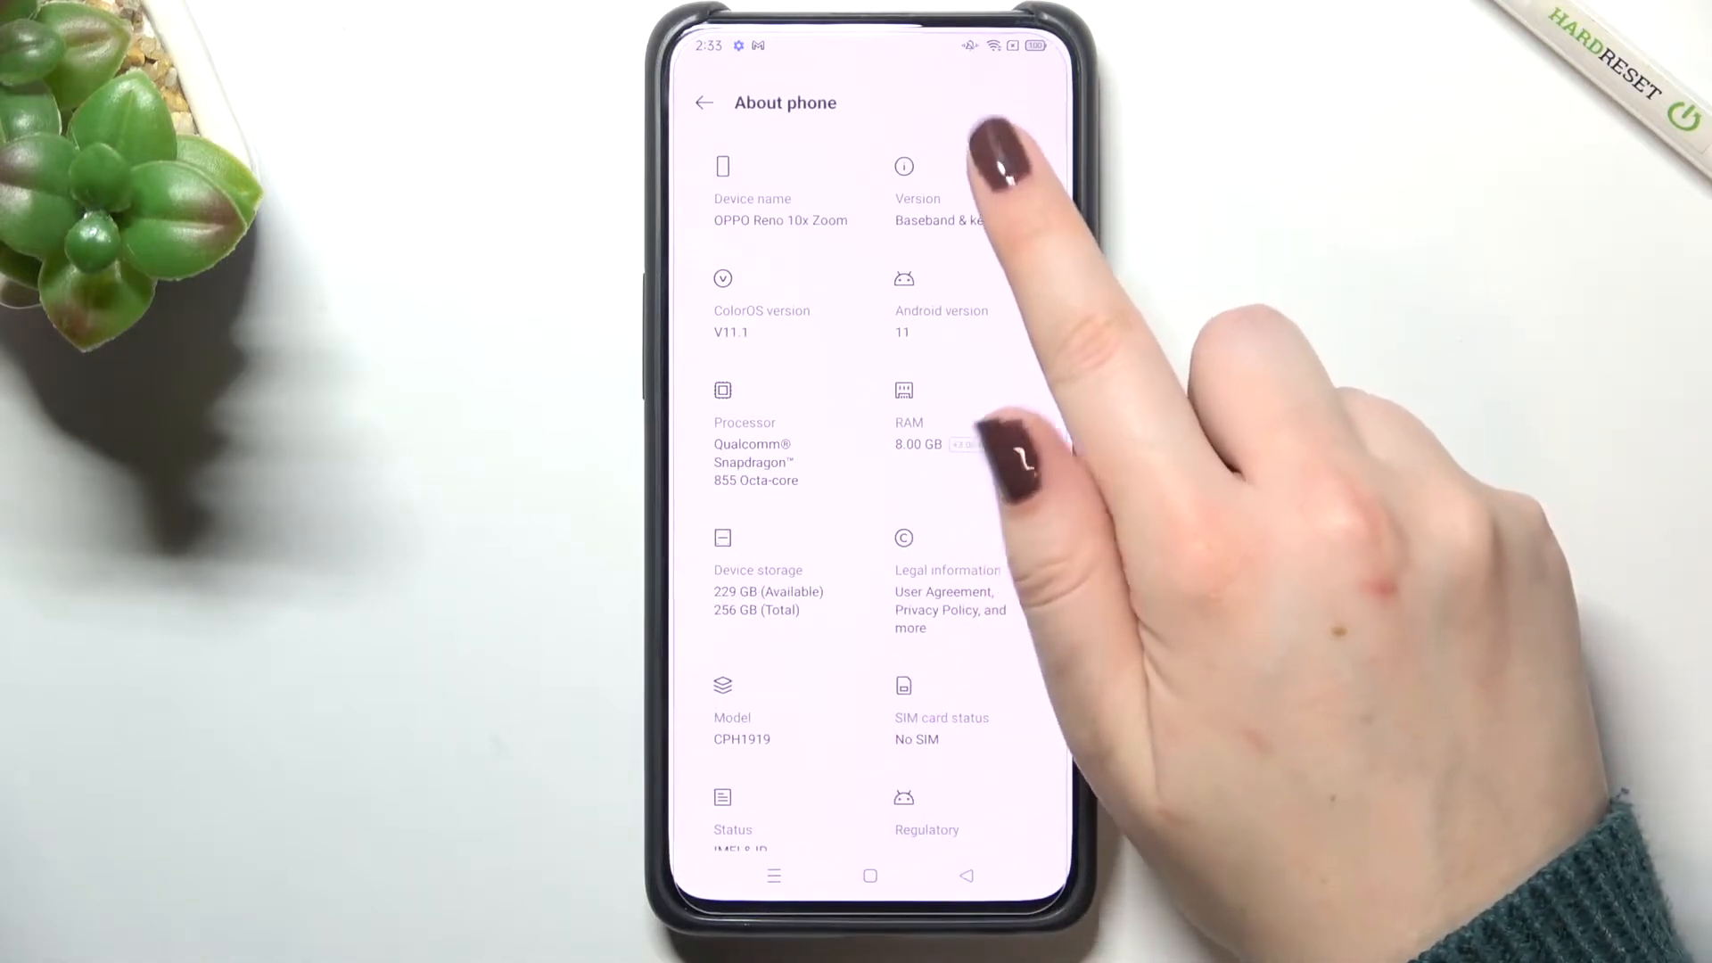
- Open the Version details and tap Build number to unlock developer mode
{"action": "left_click", "coordinate": [917, 186]}
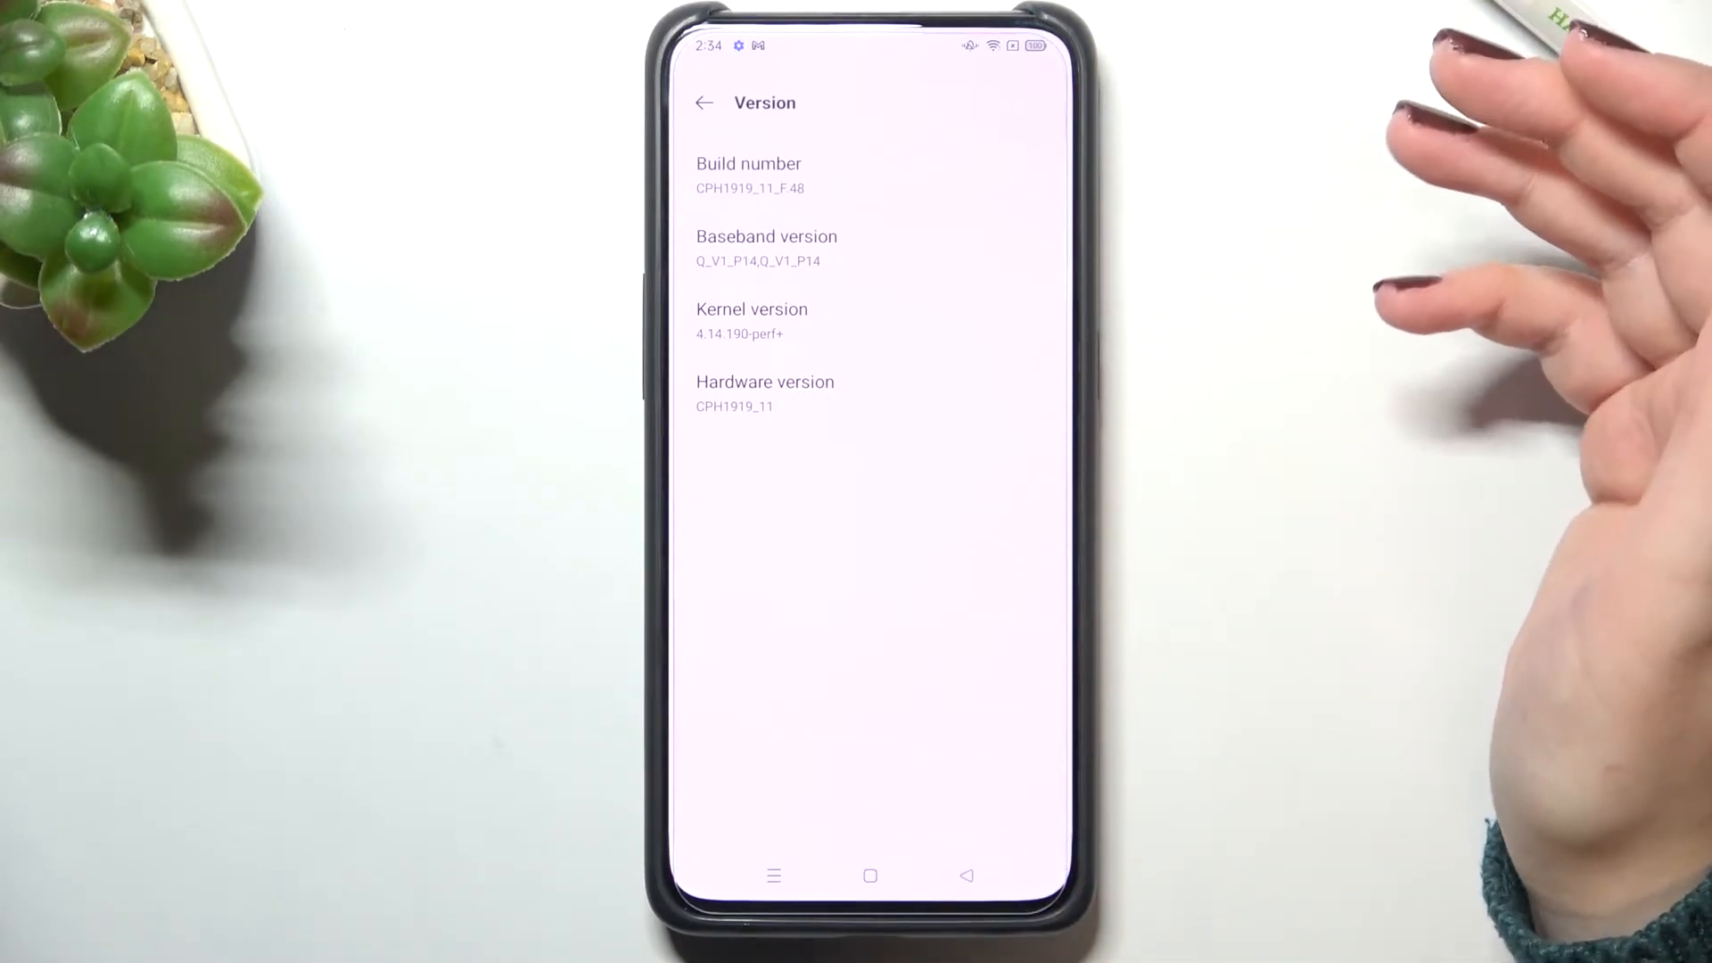
{"action": "left_click", "coordinate": [749, 175]}
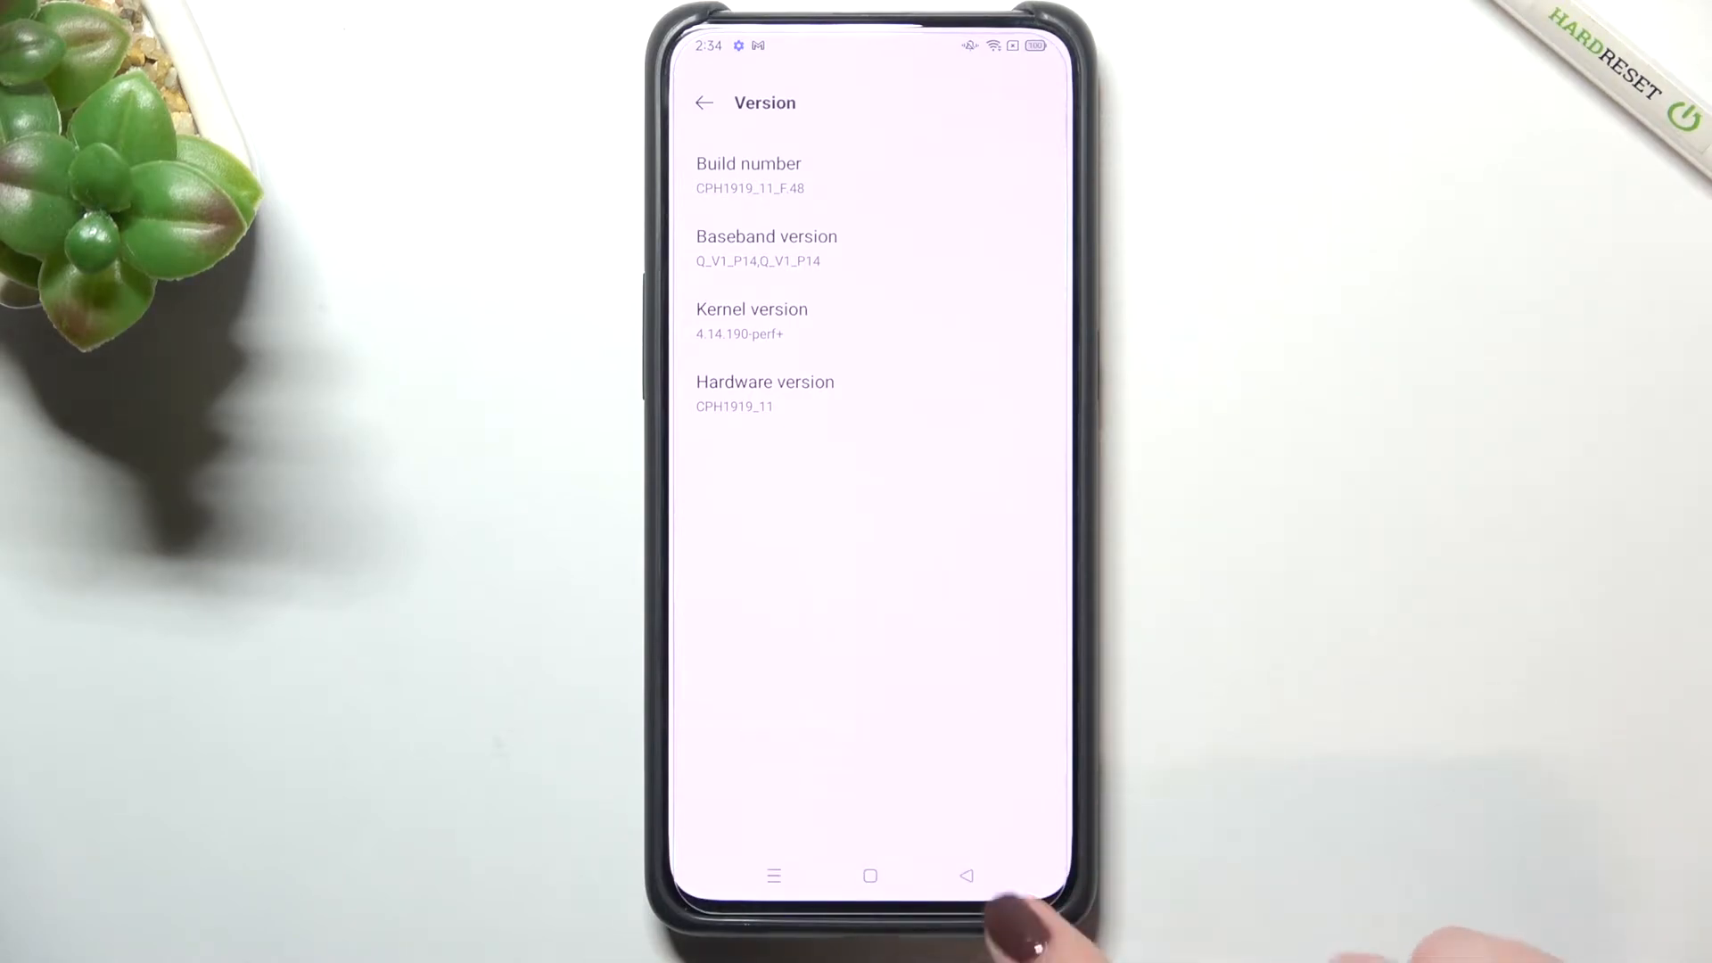
- Go back to the Settings list, then open Additional Settings and Developer options
{"action": "left_click", "coordinate": [964, 875]}
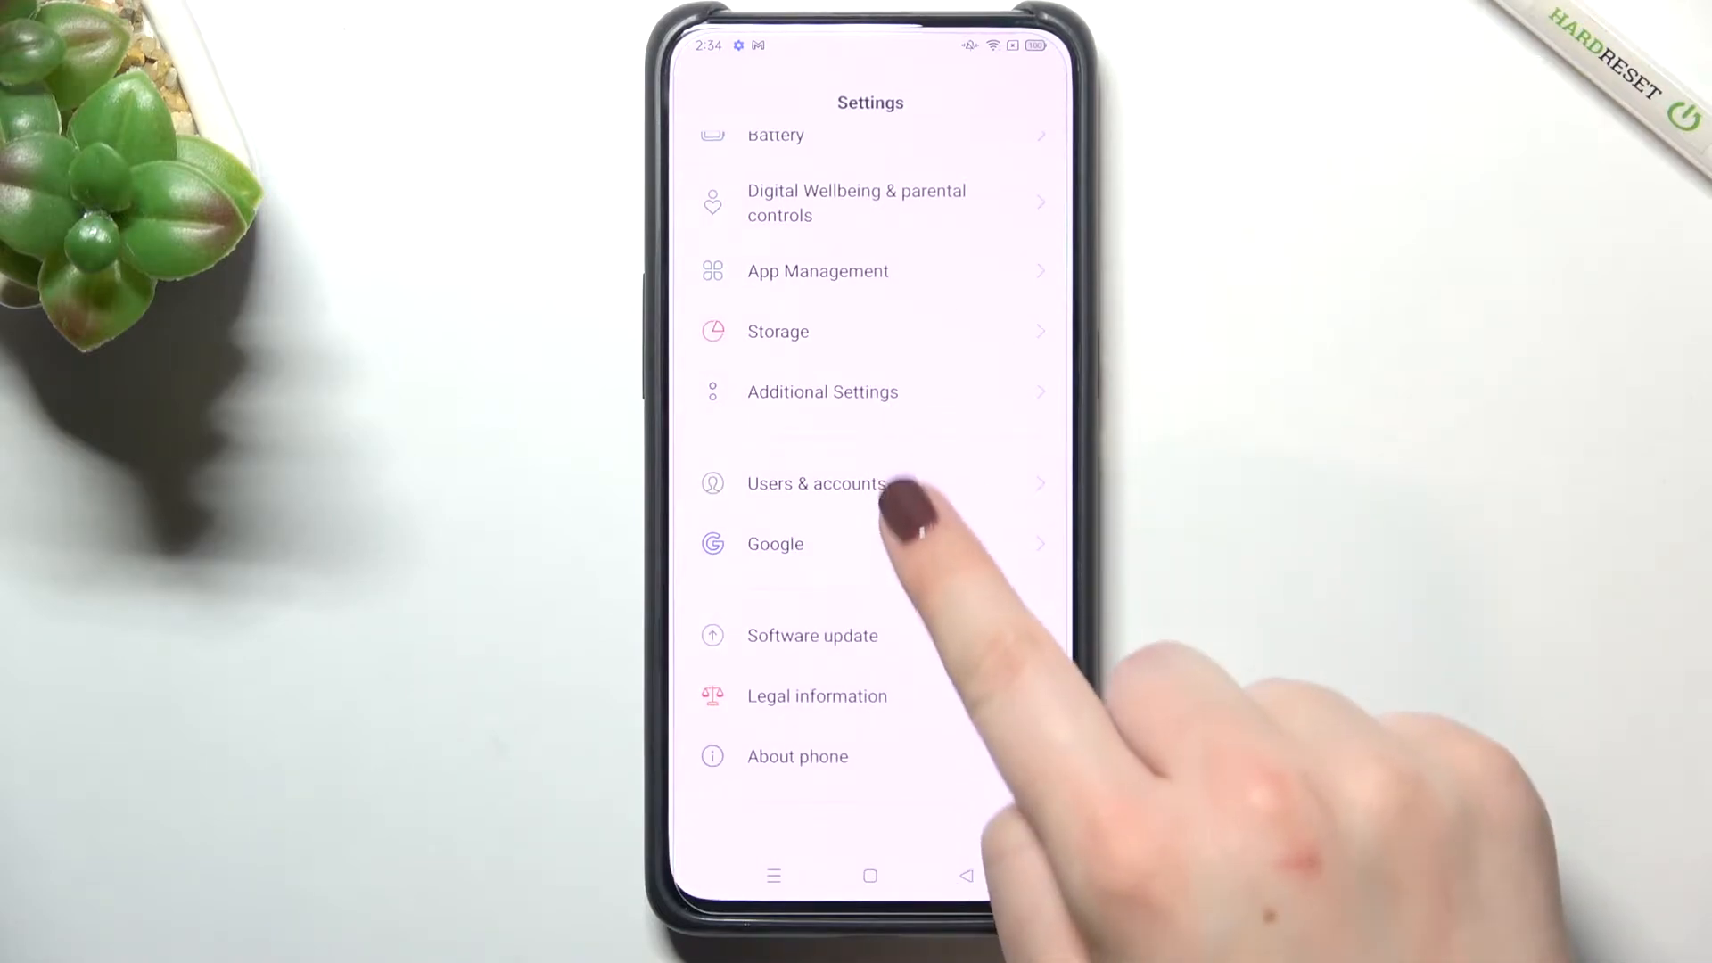
{"action": "left_click", "coordinate": [821, 391]}
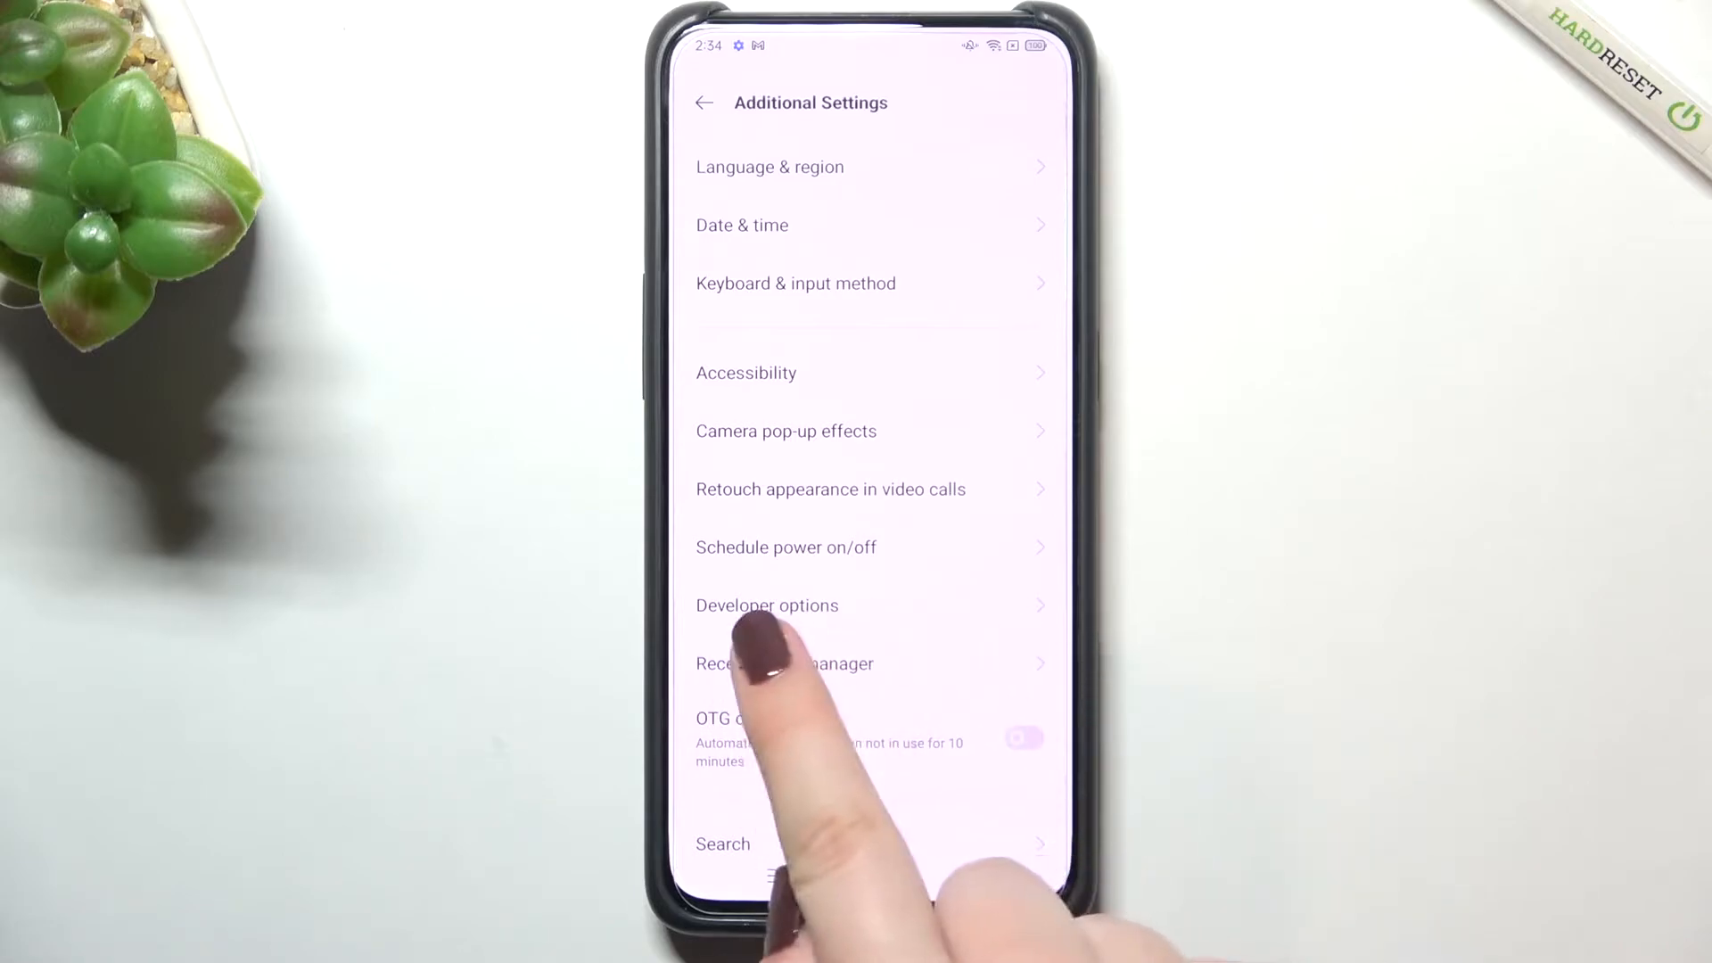
{"action": "left_click", "coordinate": [767, 604]}
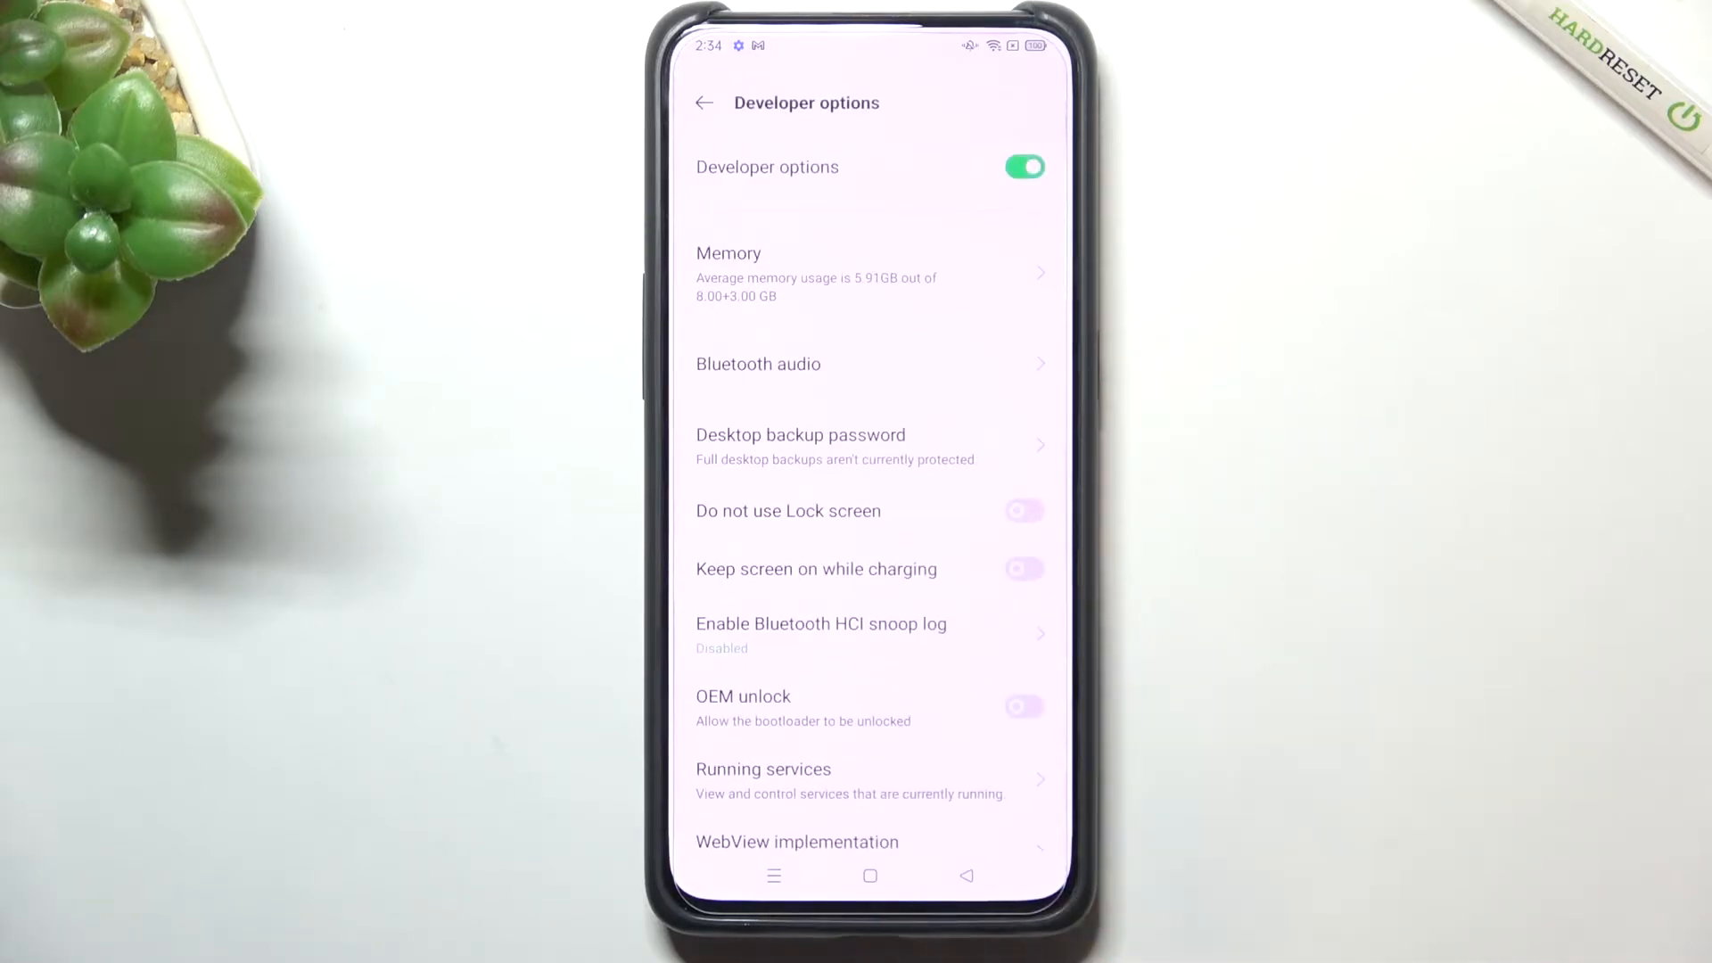
- Scroll through Developer options to Pointer location under Input and enable the touch overlay
{"action": "scroll", "scroll_direction": "down", "scroll_amount": 3}
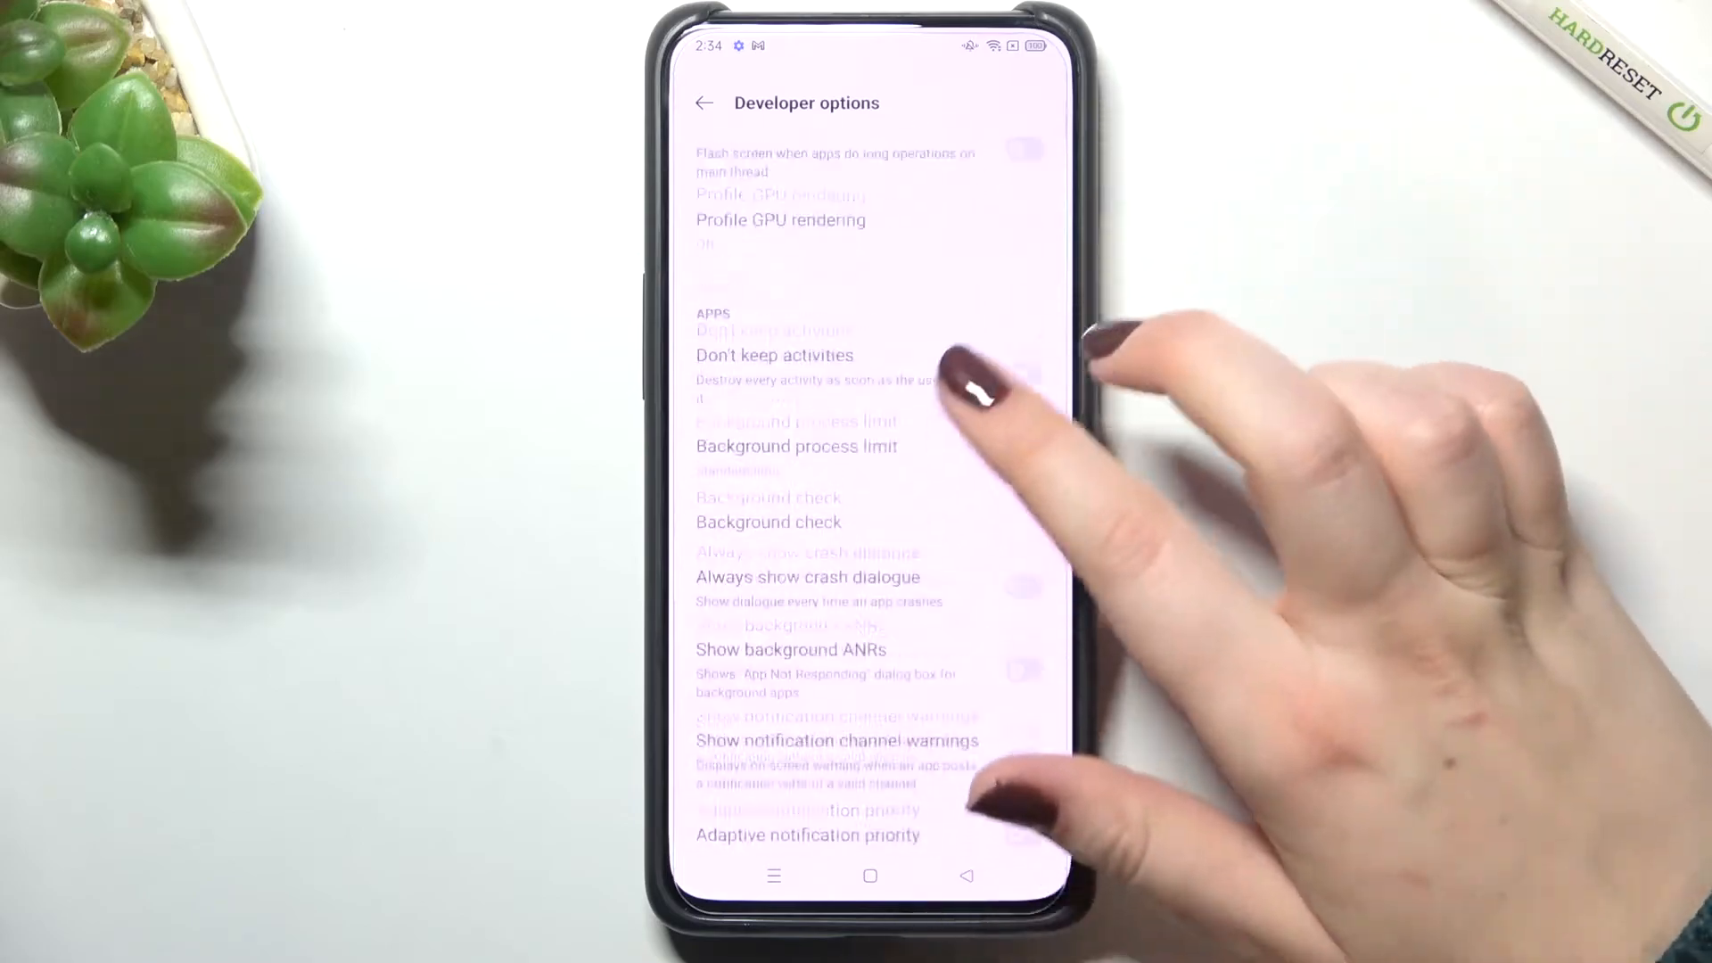
{"action": "scroll", "scroll_direction": "down", "scroll_amount": 3}
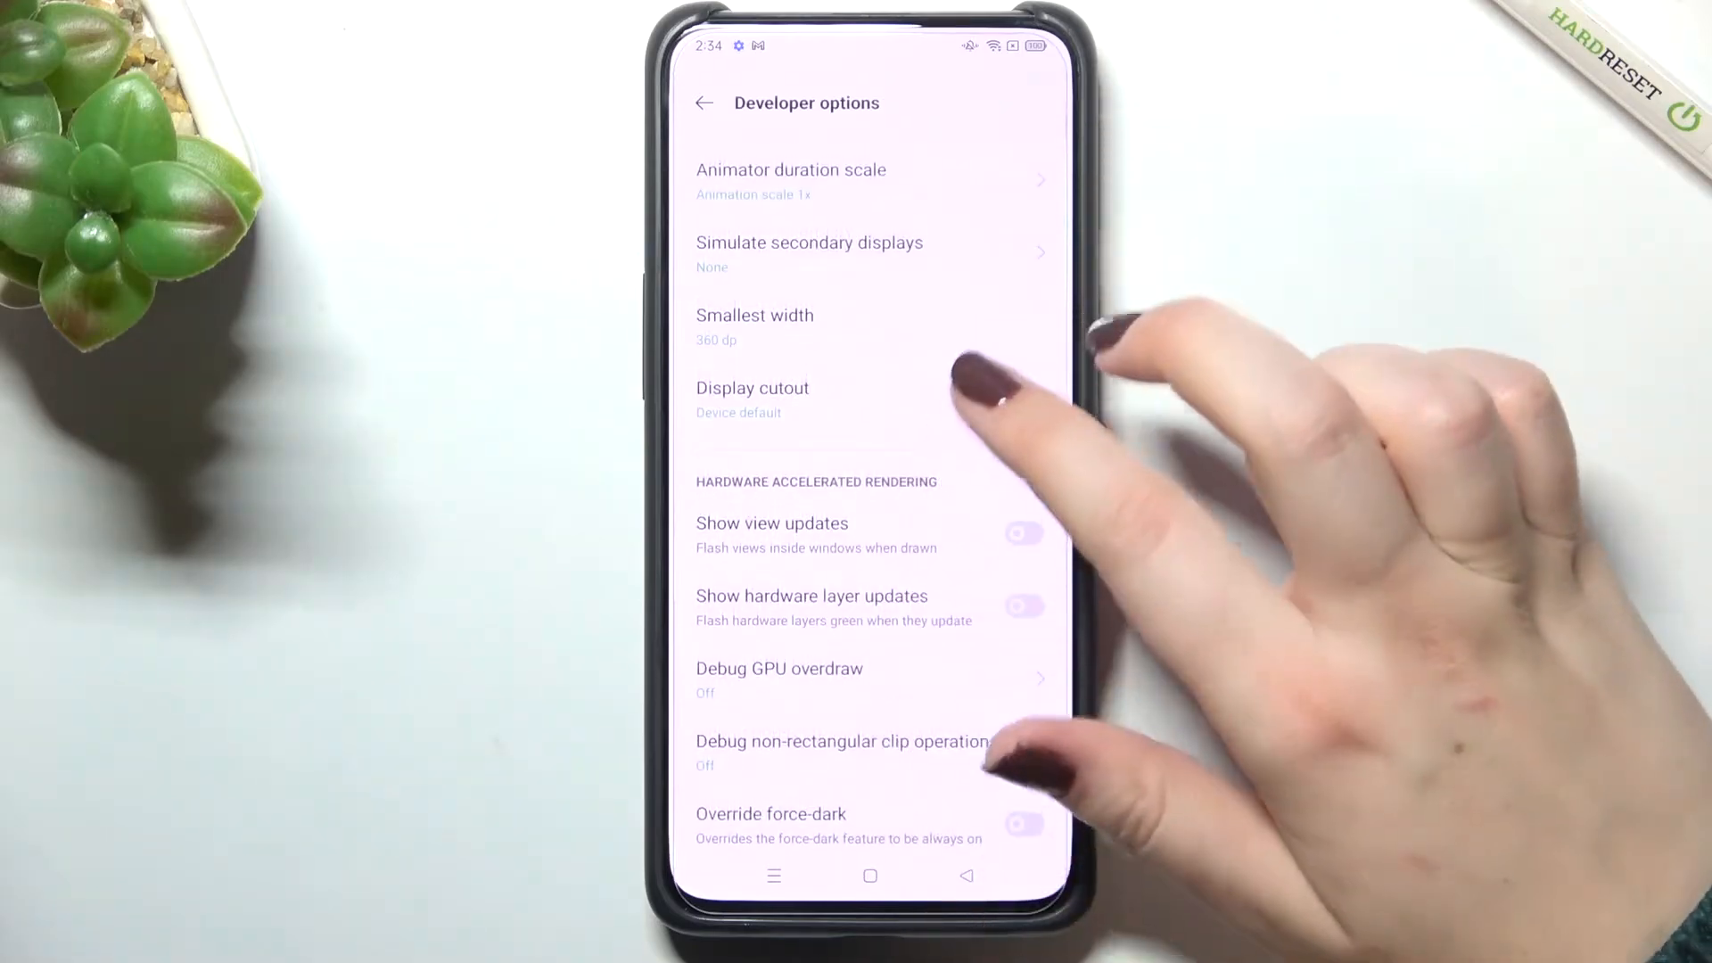
{"action": "scroll", "scroll_direction": "down", "scroll_amount": 3}
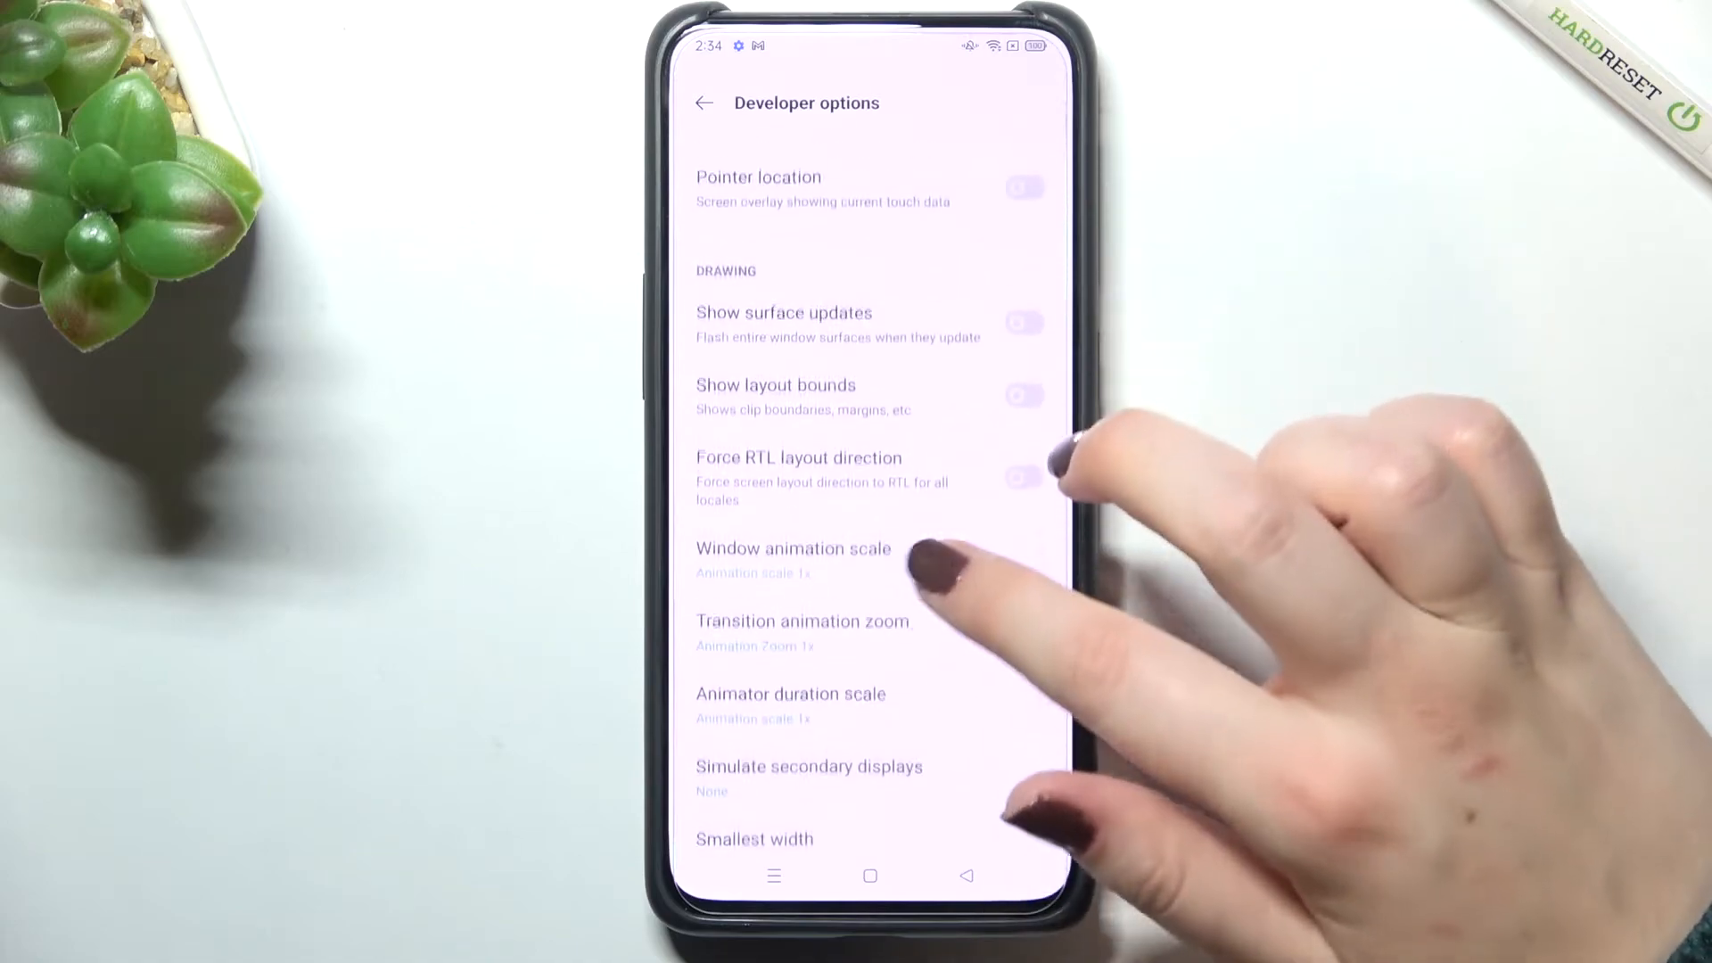
{"action": "scroll", "scroll_direction": "down", "scroll_amount": 3}
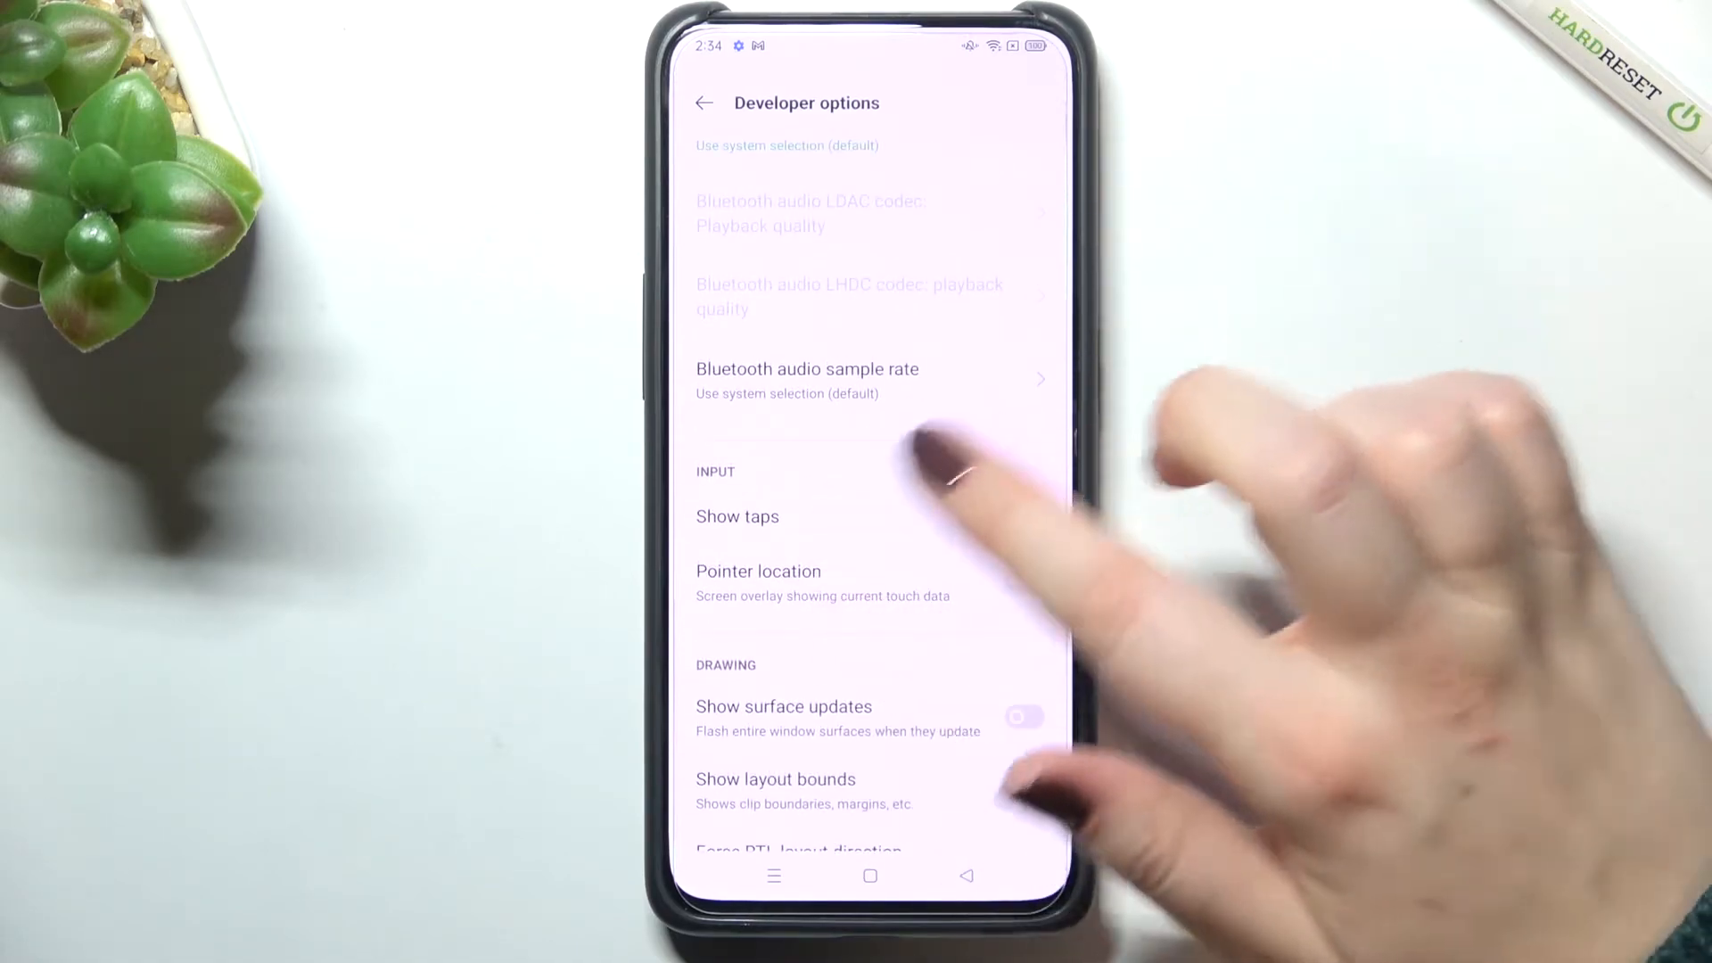
{"action": "scroll", "scroll_direction": "down", "scroll_amount": 3}
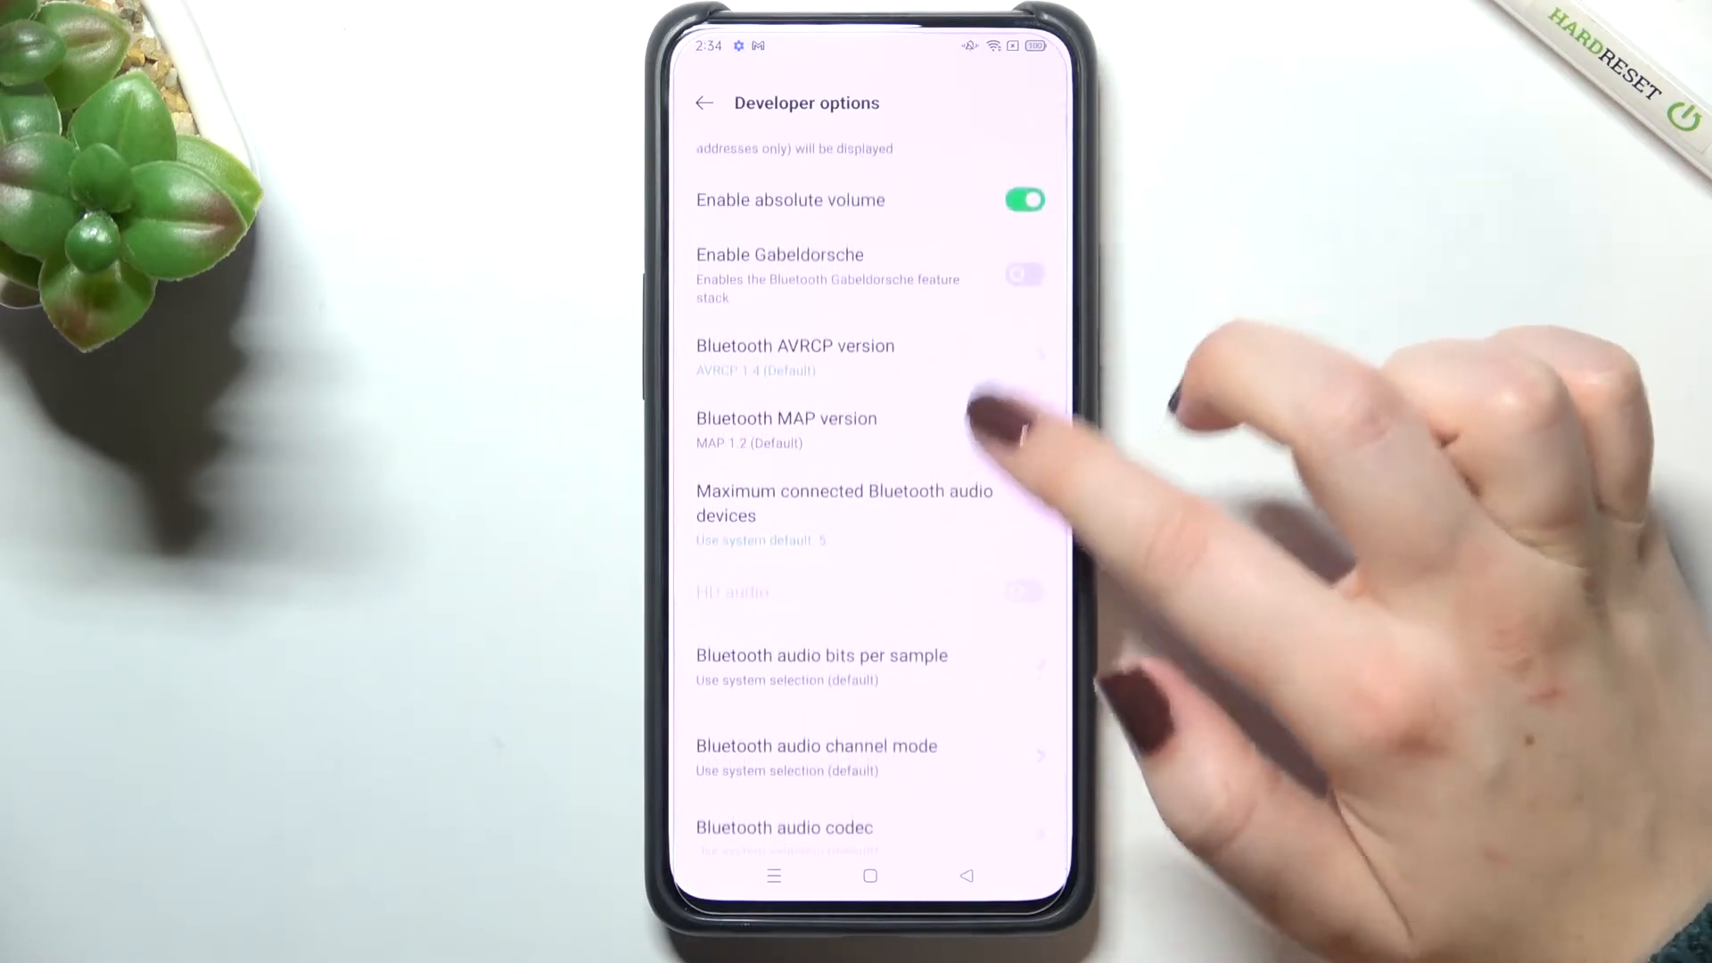
{"action": "scroll", "scroll_direction": "down", "scroll_amount": 3}
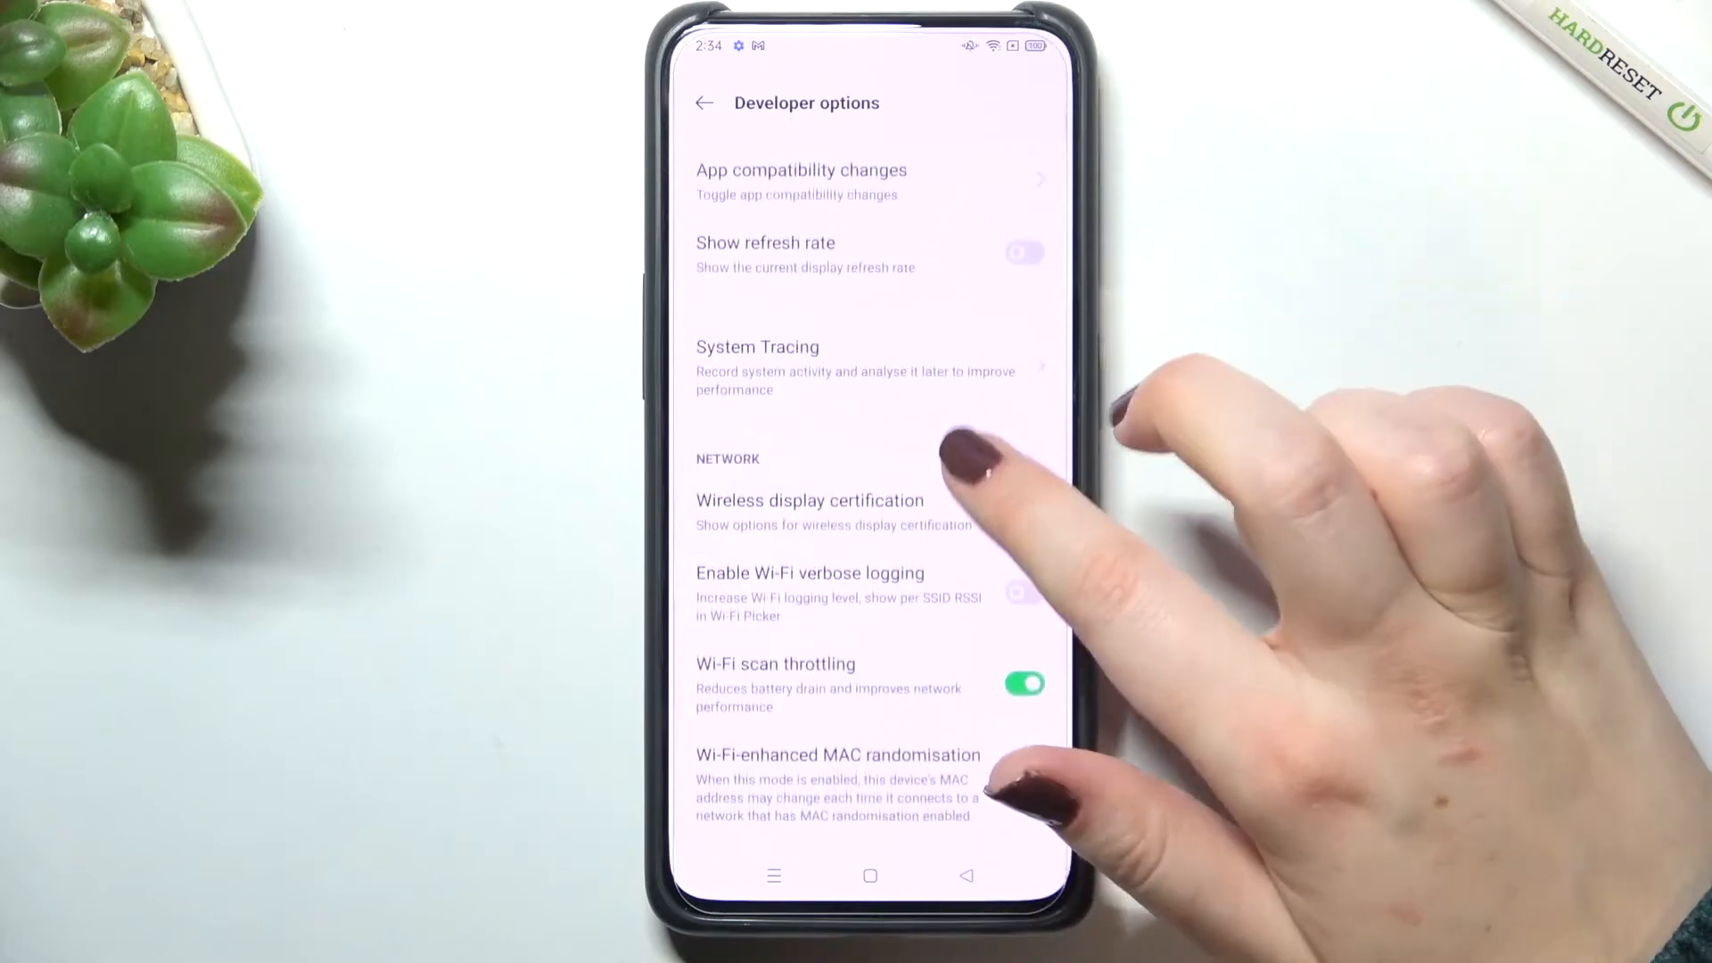
{"action": "scroll", "scroll_direction": "down", "scroll_amount": 3}
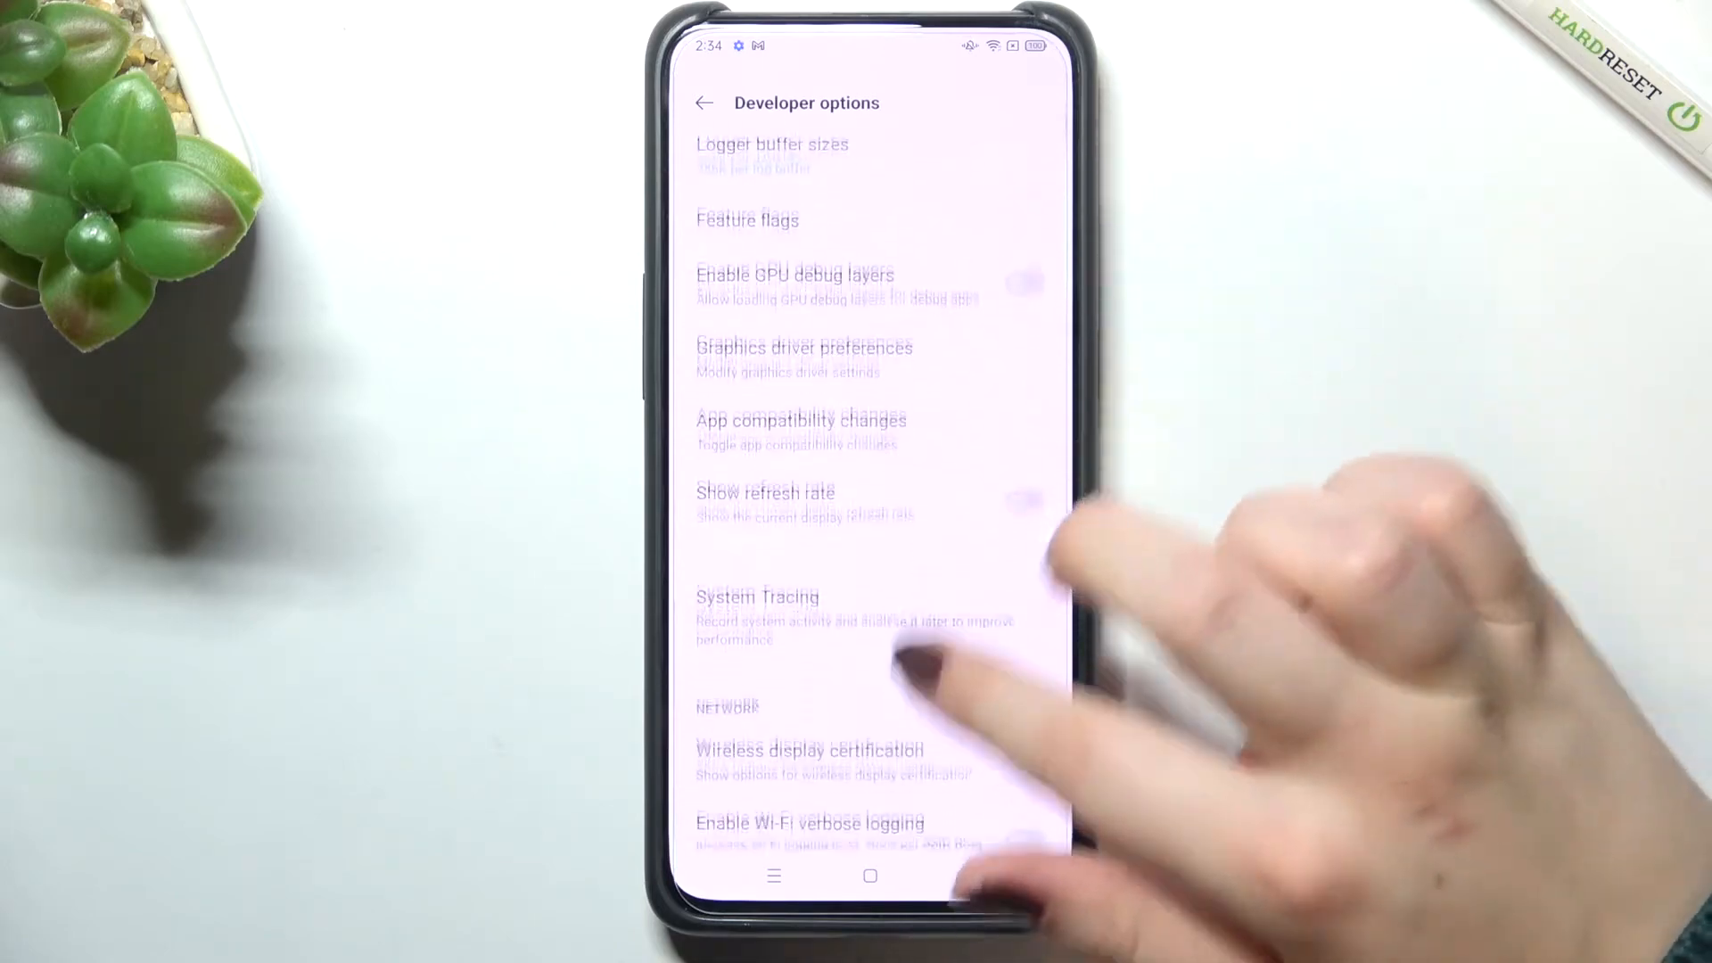
{"action": "scroll", "scroll_direction": "down", "scroll_amount": 3}
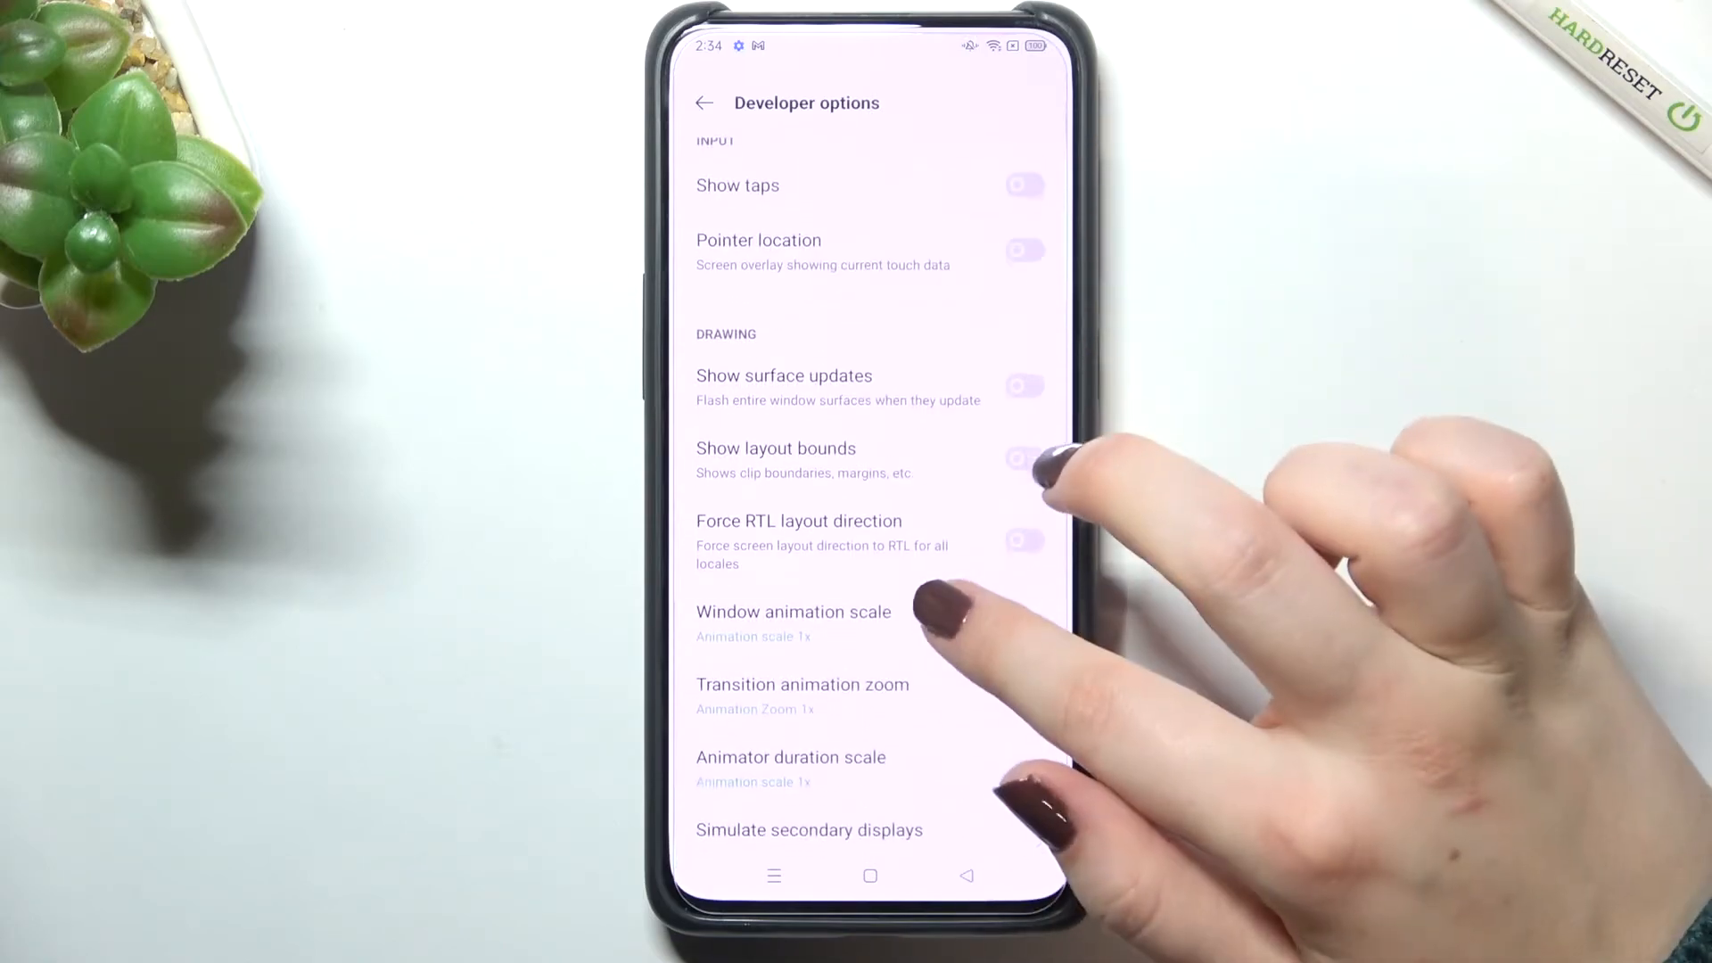
{"action": "scroll", "scroll_direction": "down", "scroll_amount": 3}
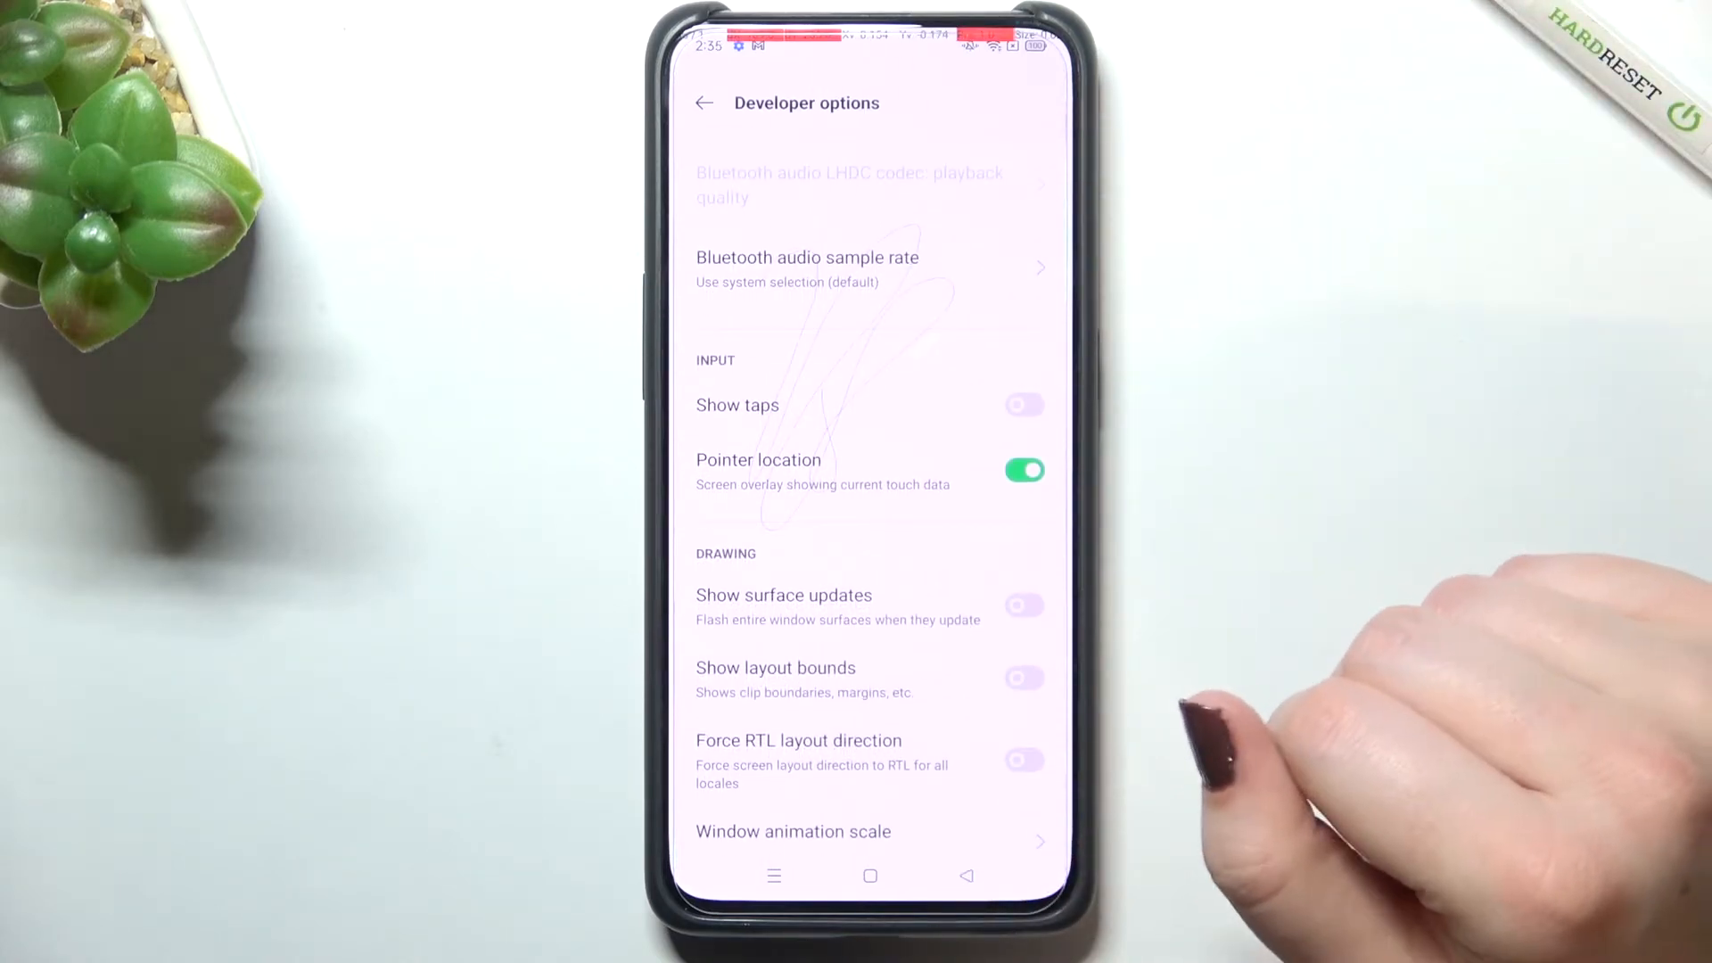
- Switch Pointer location off and view Window animation scale choices, leaving it at 1x
{"action": "left_click", "coordinate": [1023, 470]}
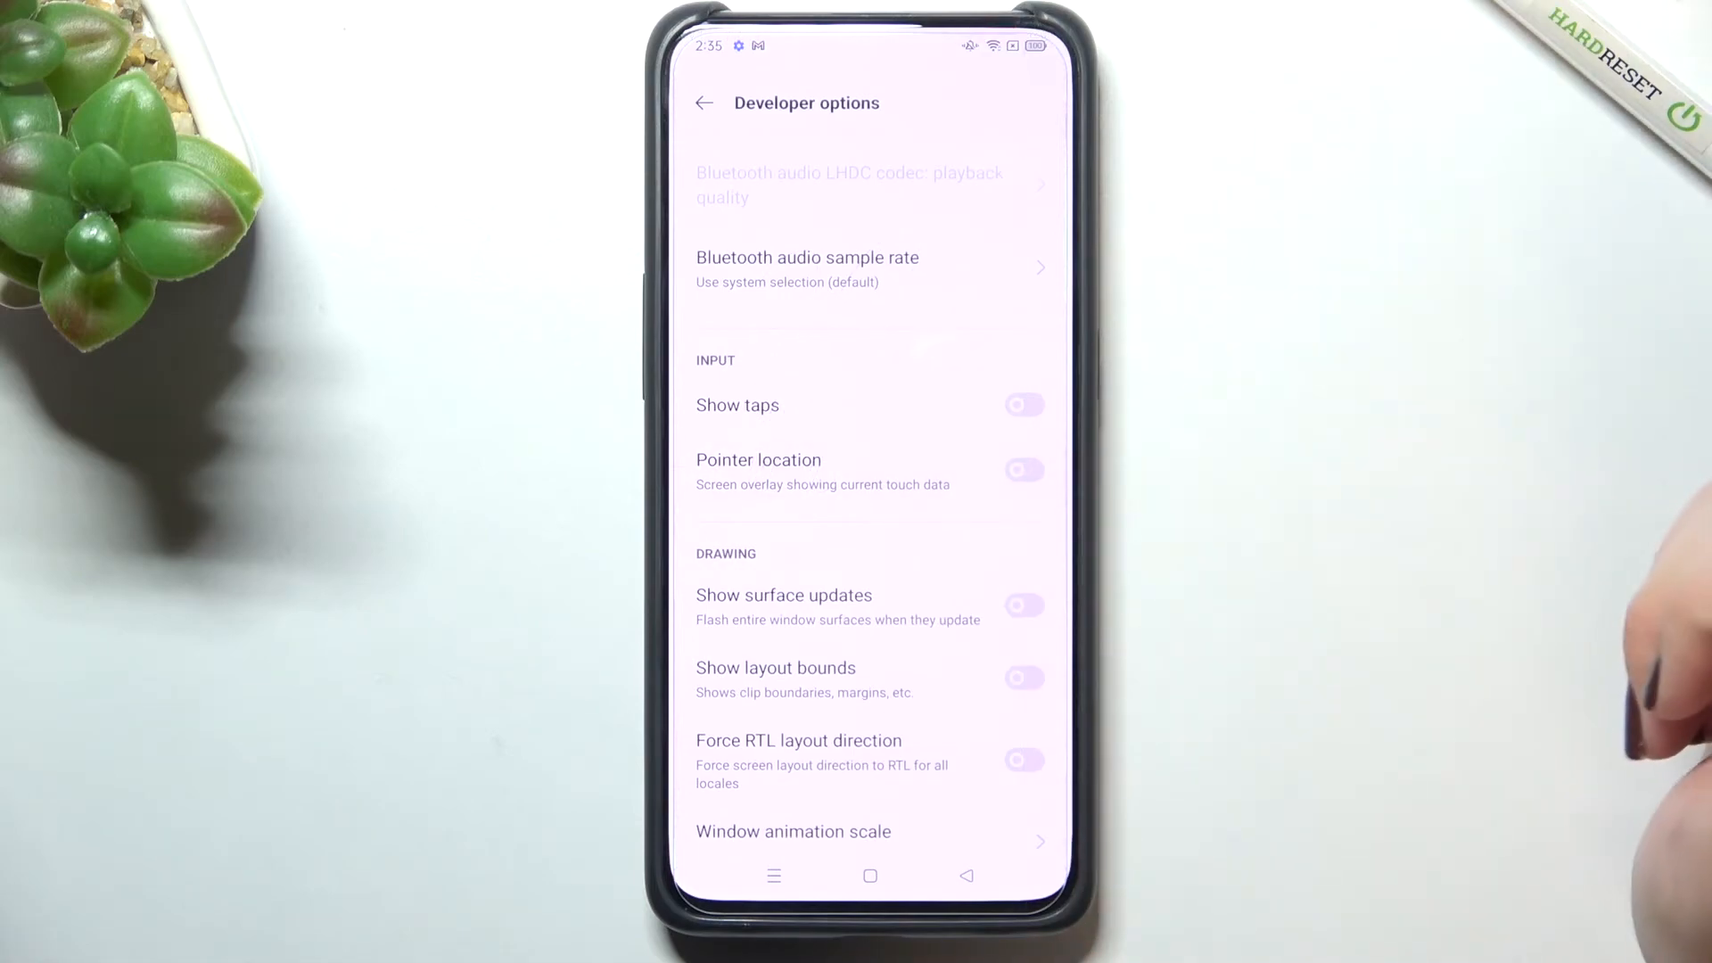
{"action": "scroll", "scroll_direction": "up", "scroll_amount": 3}
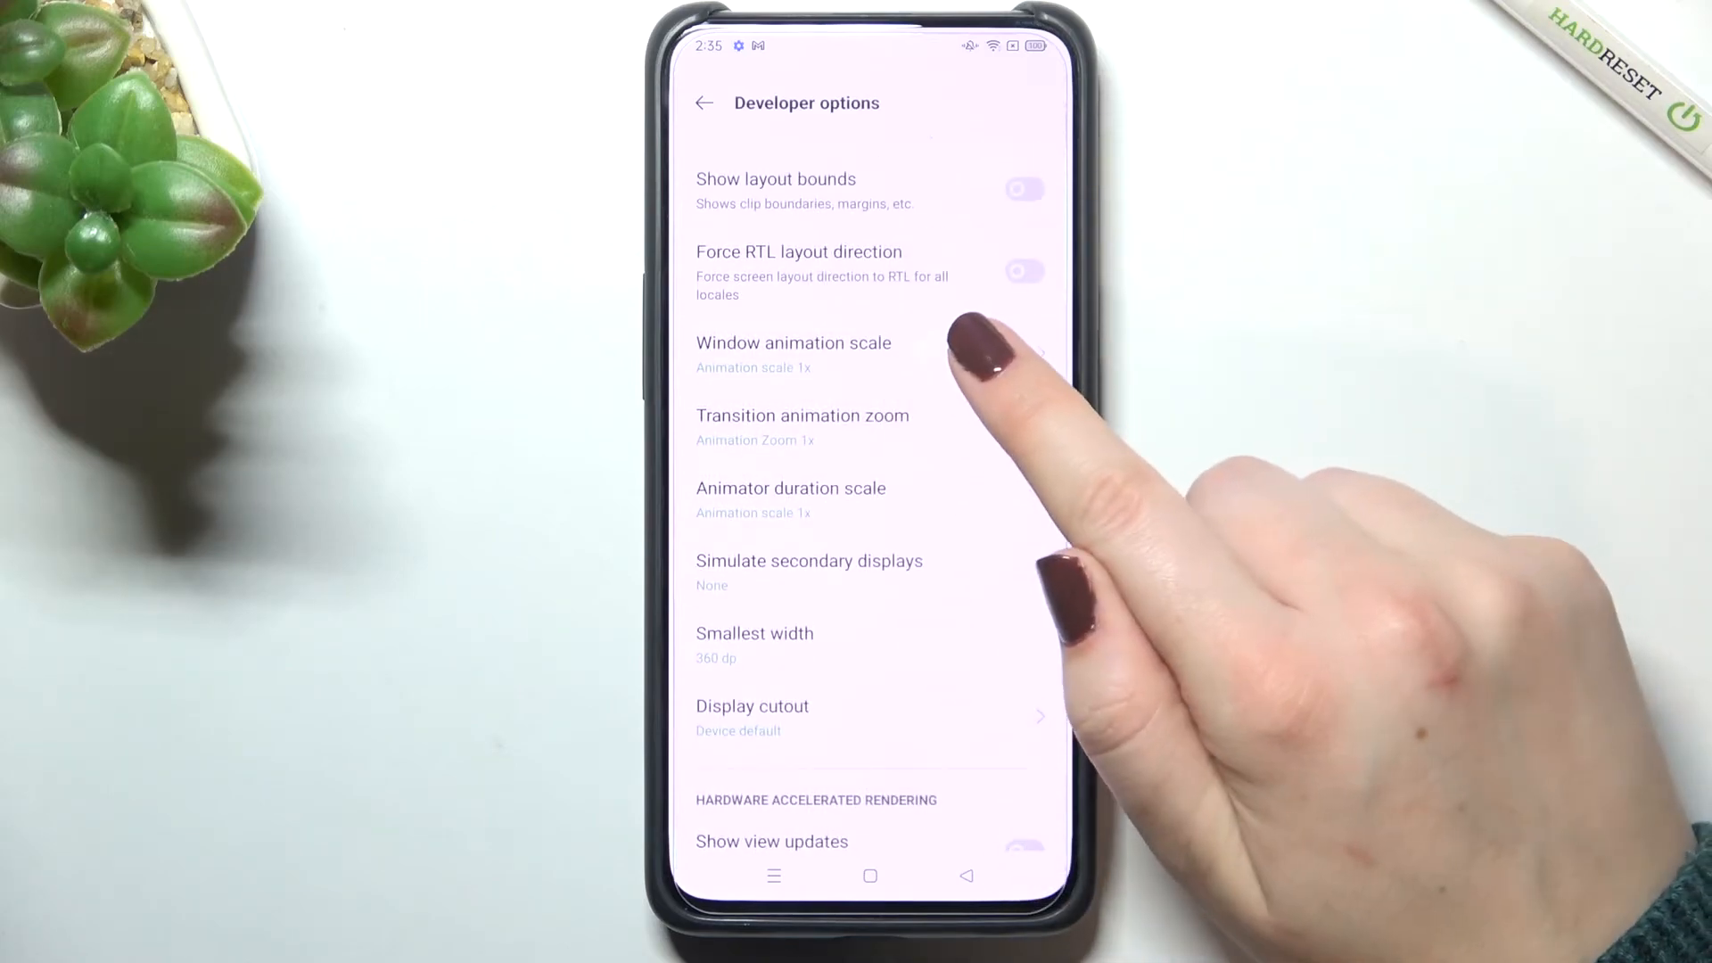
{"action": "left_click", "coordinate": [794, 342]}
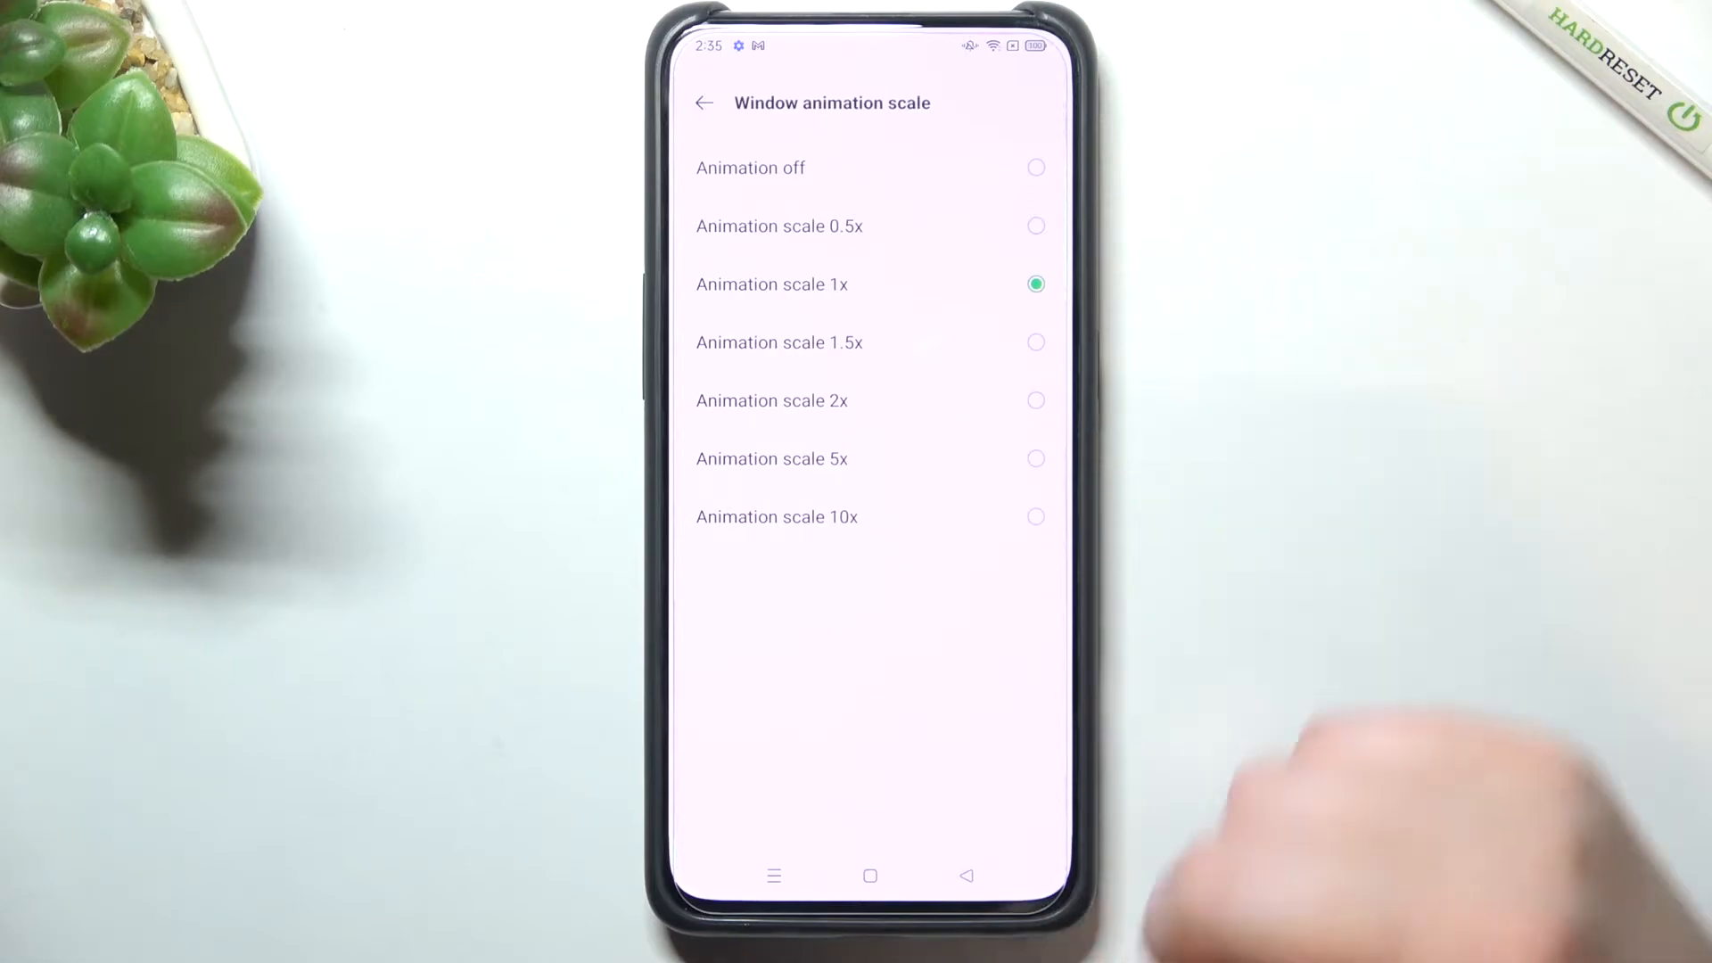
{"action": "left_click", "coordinate": [705, 103]}
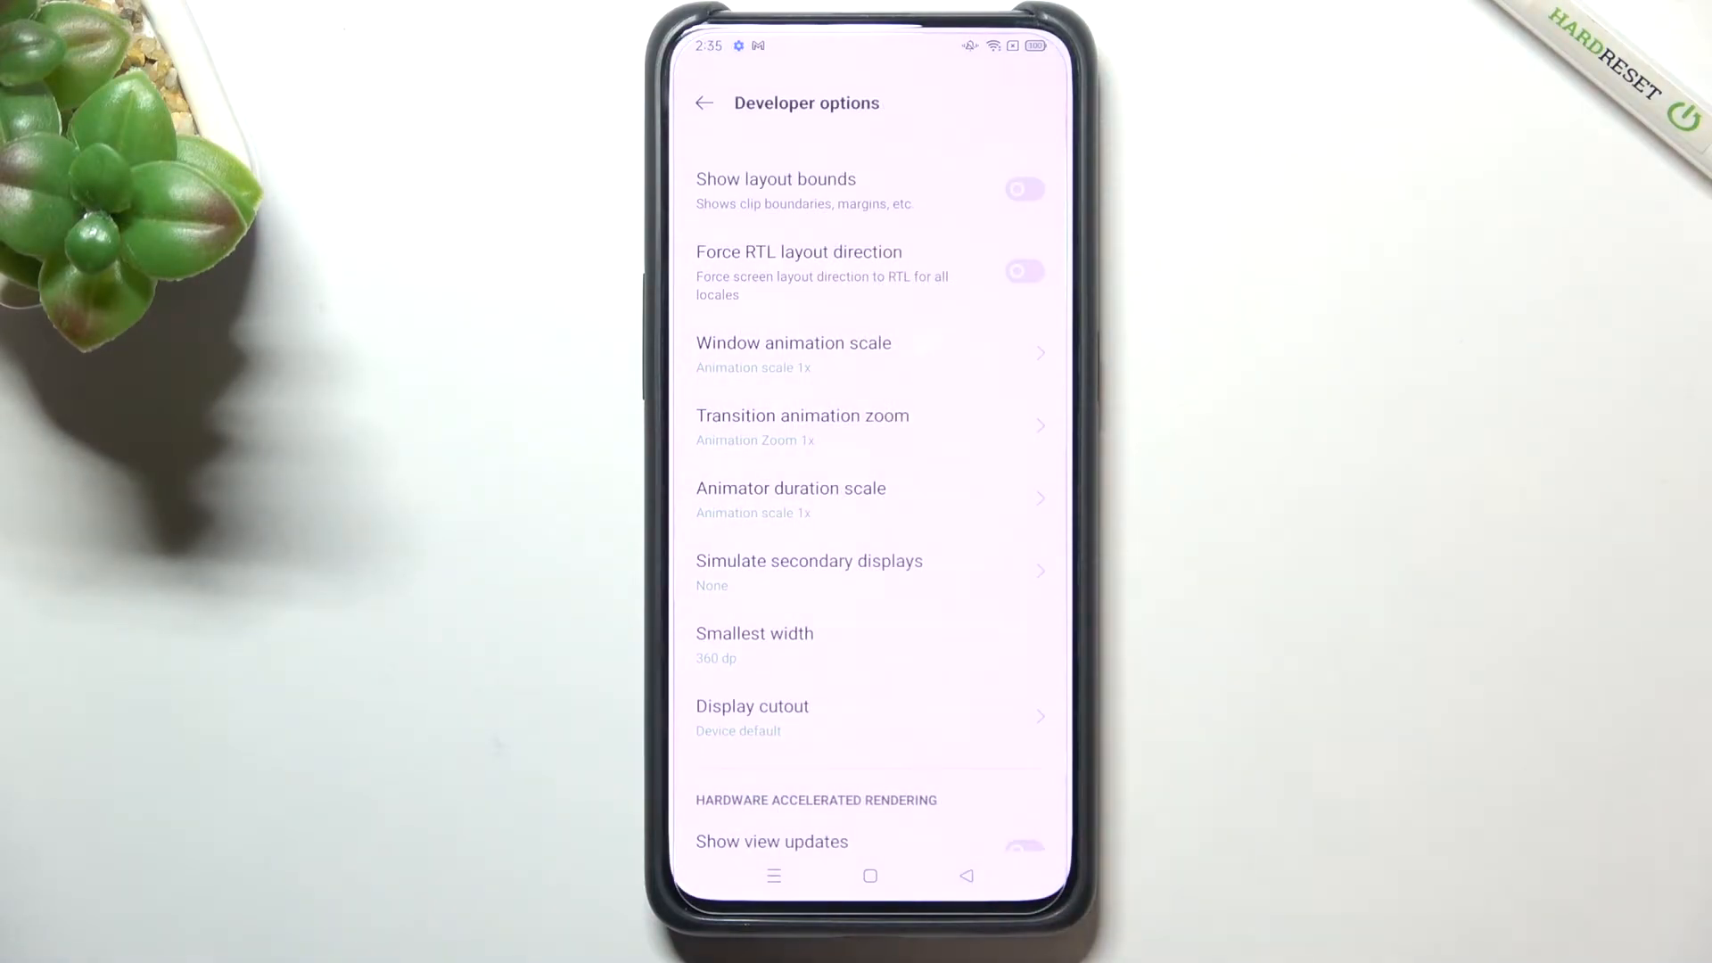
- Turn off the main Developer options toggle and return to Additional Settings
{"action": "scroll", "scroll_direction": "down", "scroll_amount": 3}
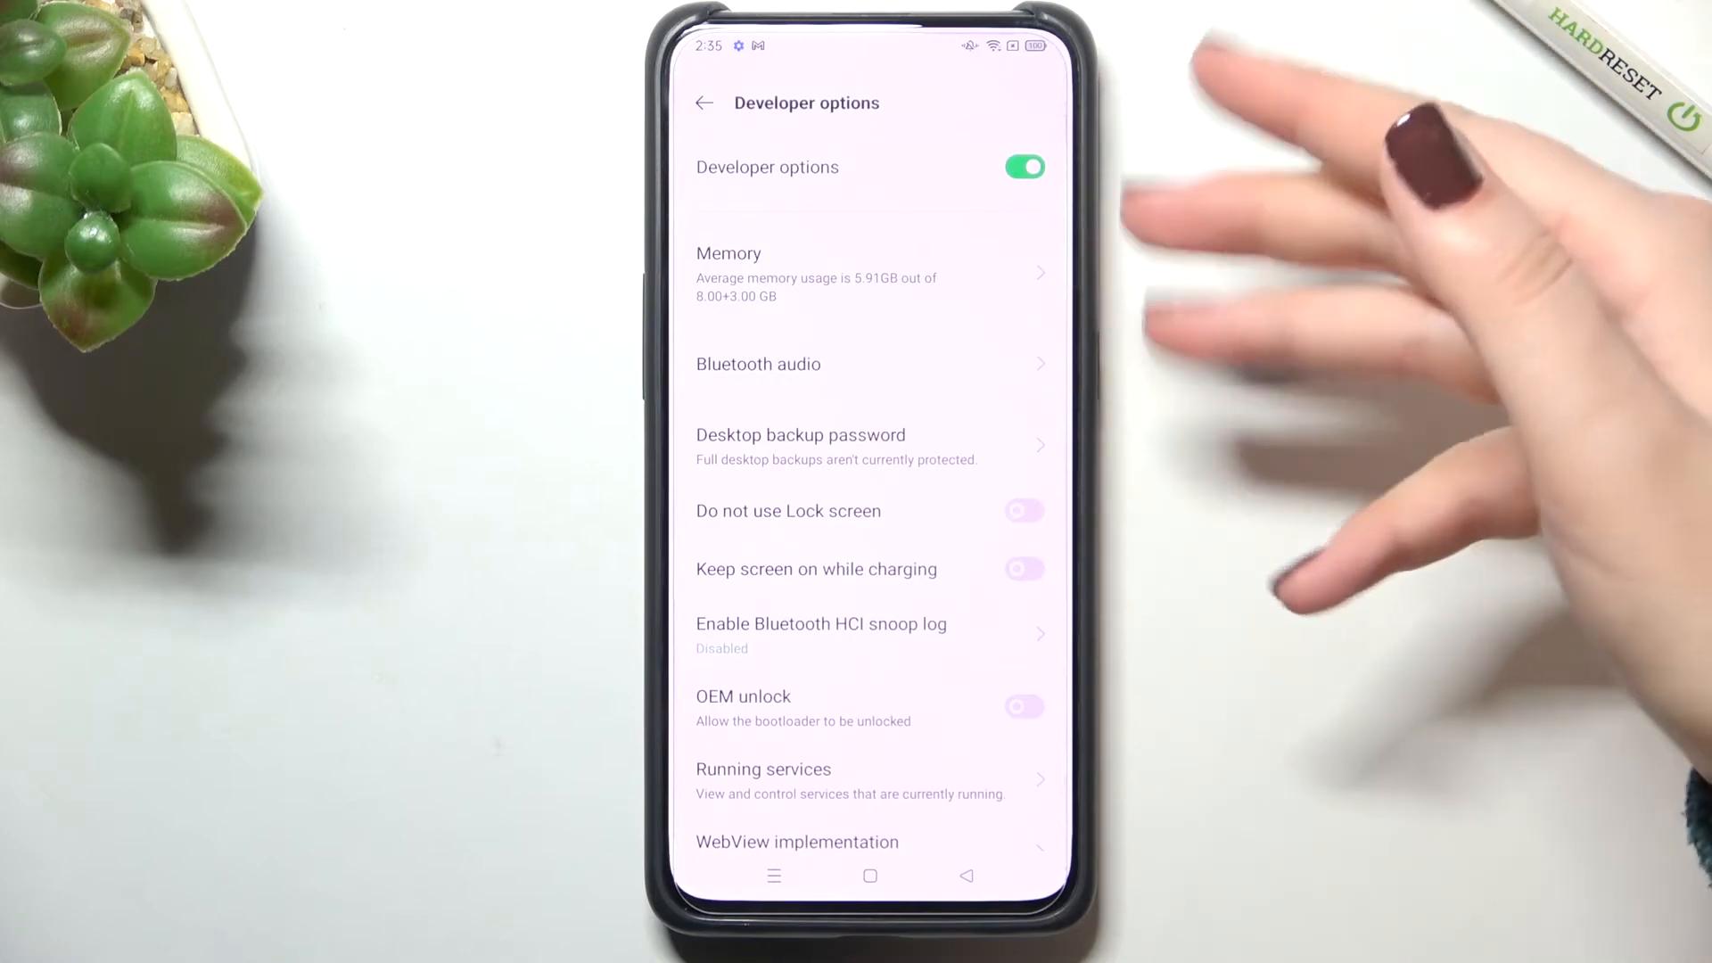
{"action": "left_click", "coordinate": [1023, 166]}
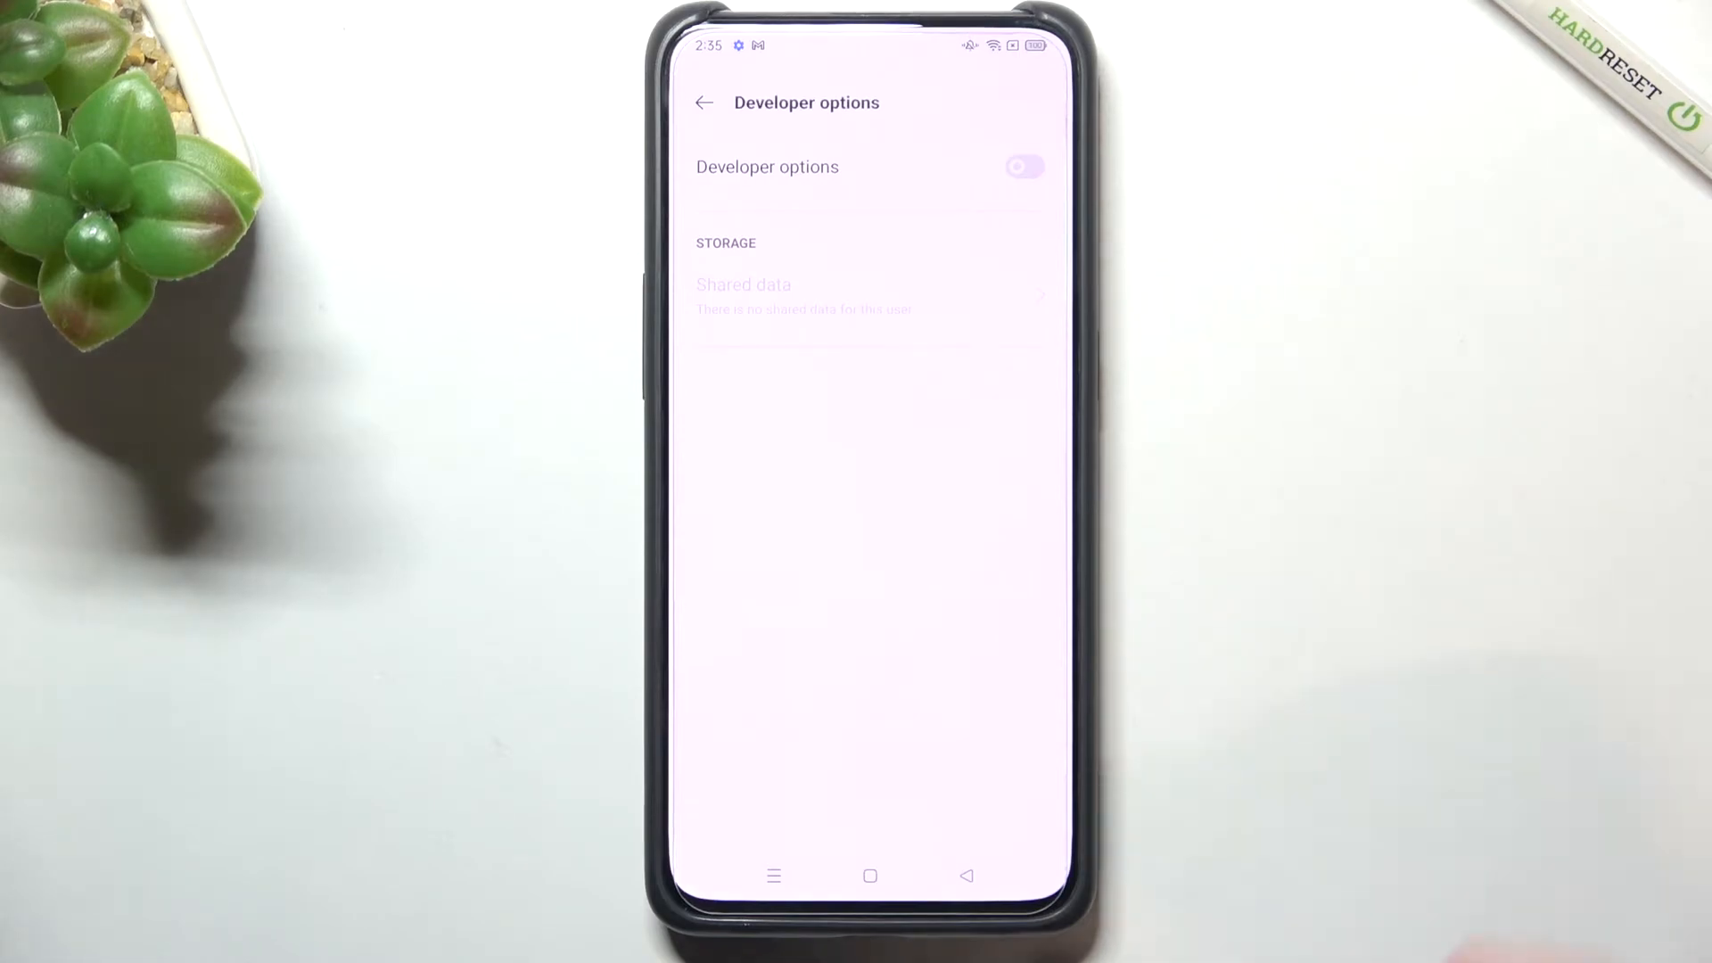
{"action": "left_click", "coordinate": [705, 102]}
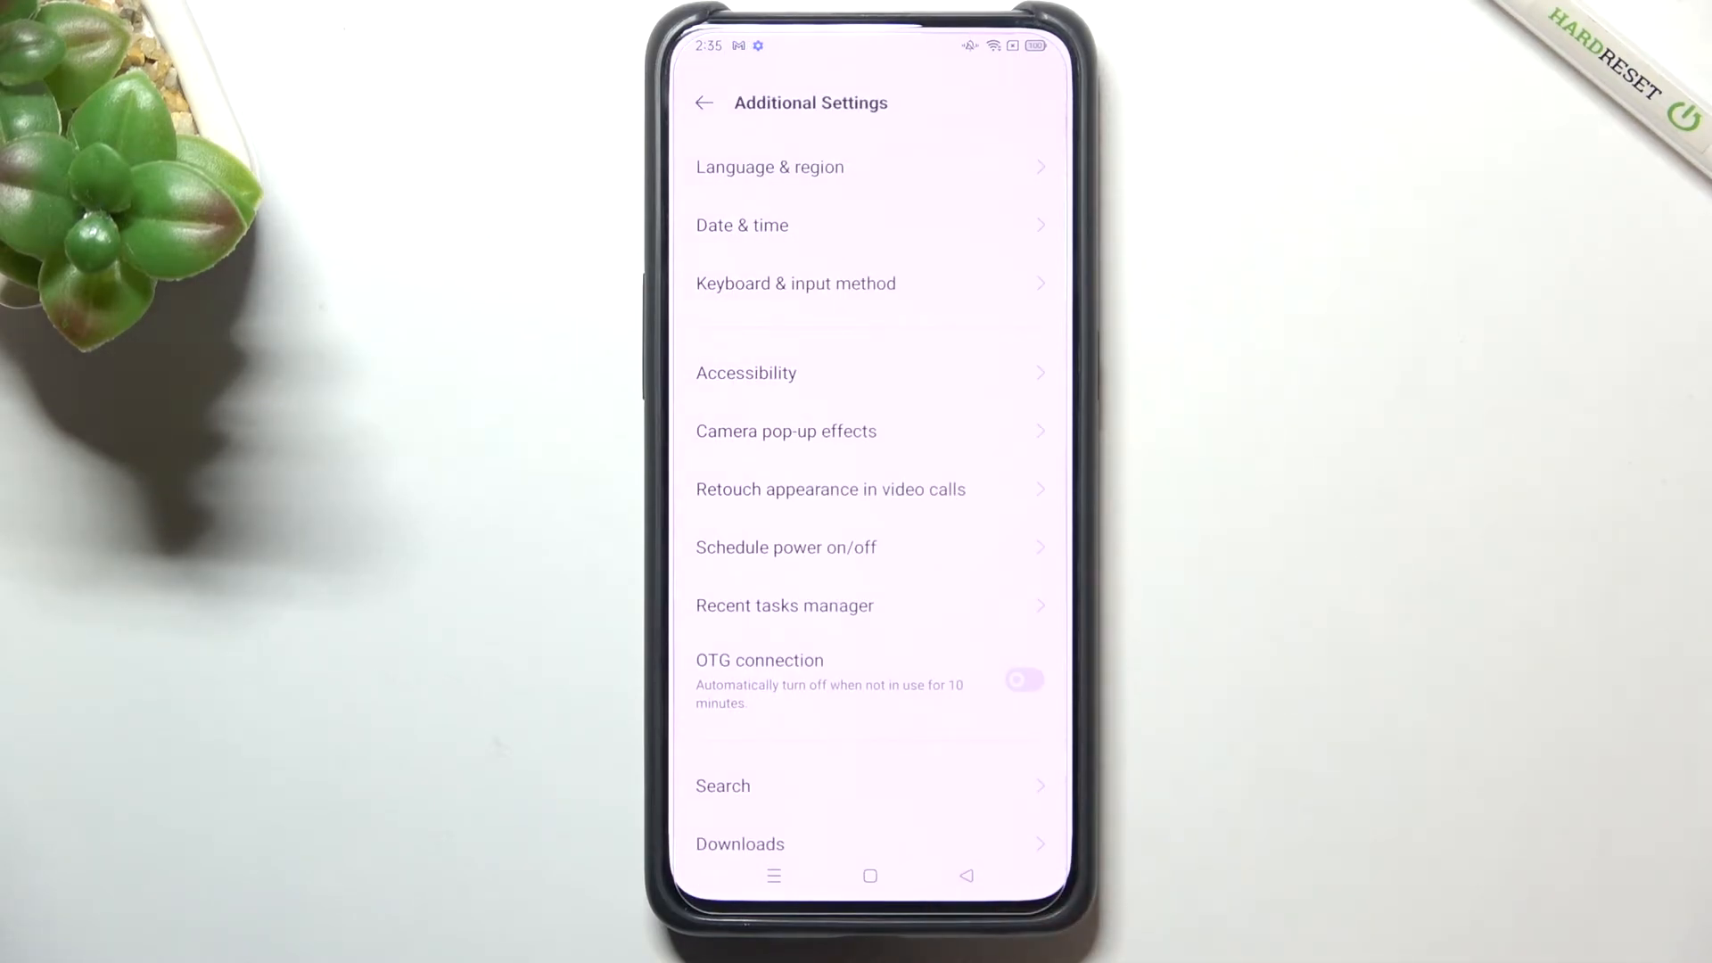